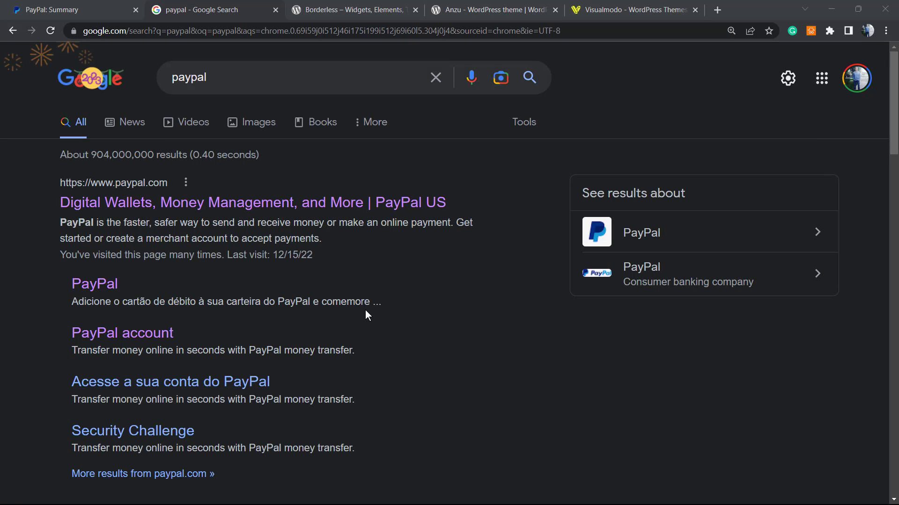
pyautogui.moveTo(338, 281)
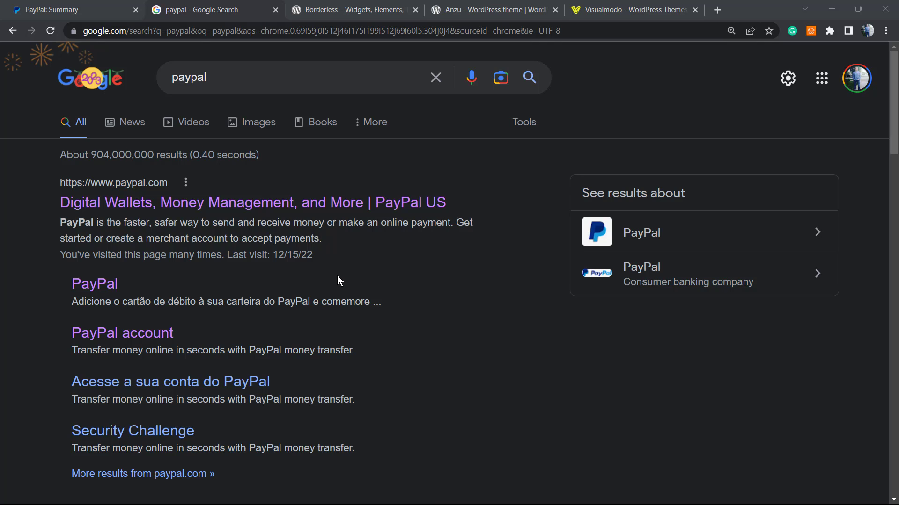
pyautogui.moveTo(346, 265)
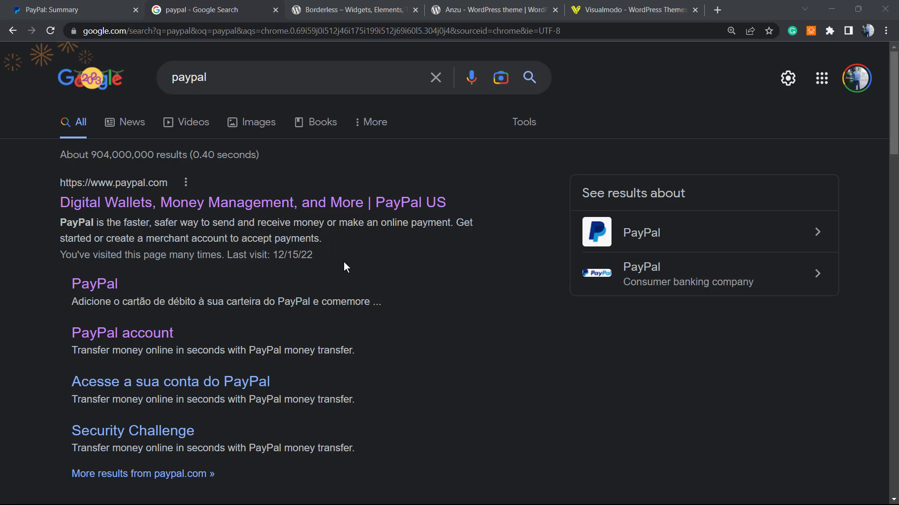
pyautogui.moveTo(349, 283)
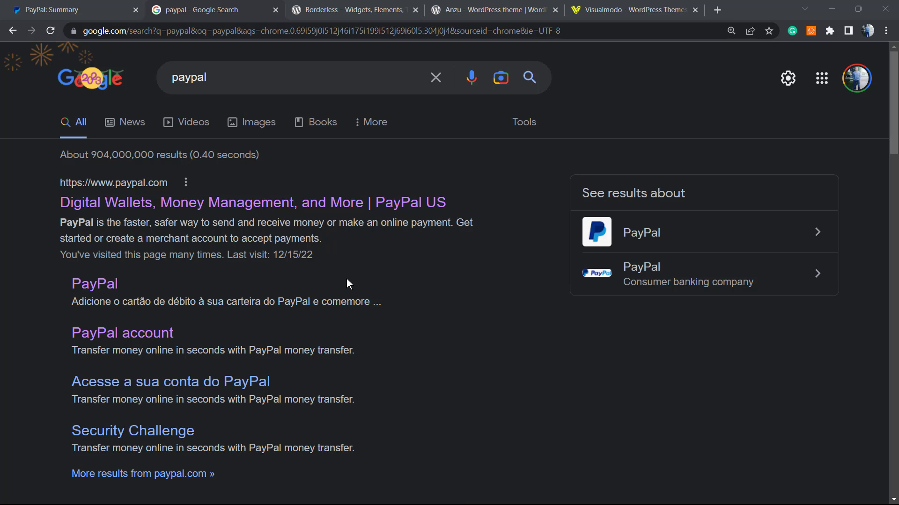
pyautogui.moveTo(343, 294)
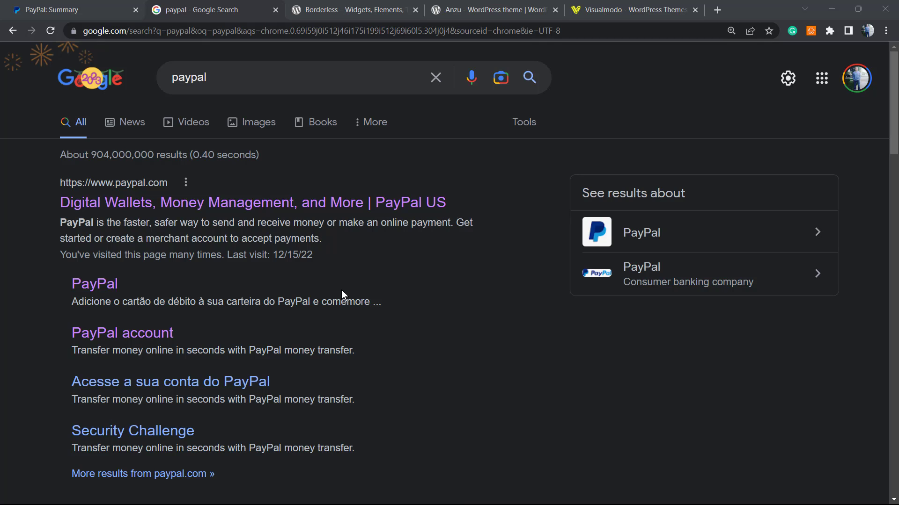
pyautogui.moveTo(337, 295)
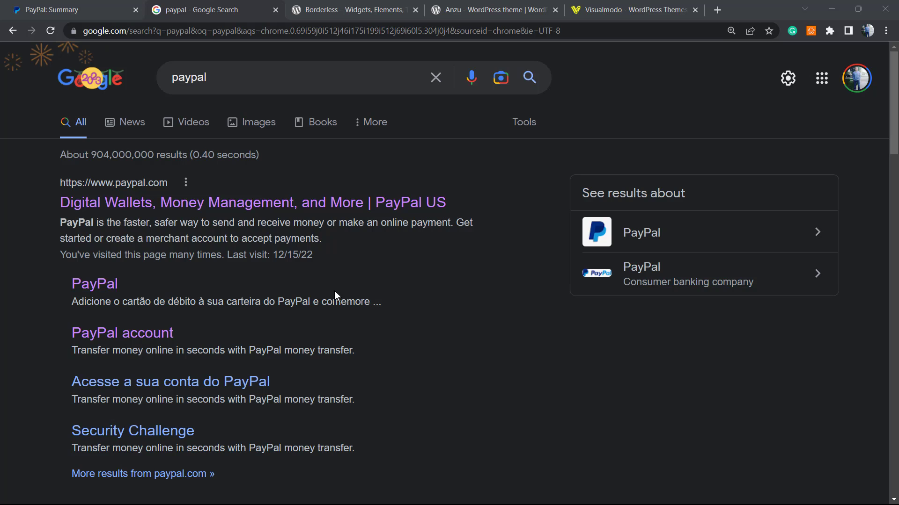
pyautogui.moveTo(336, 103)
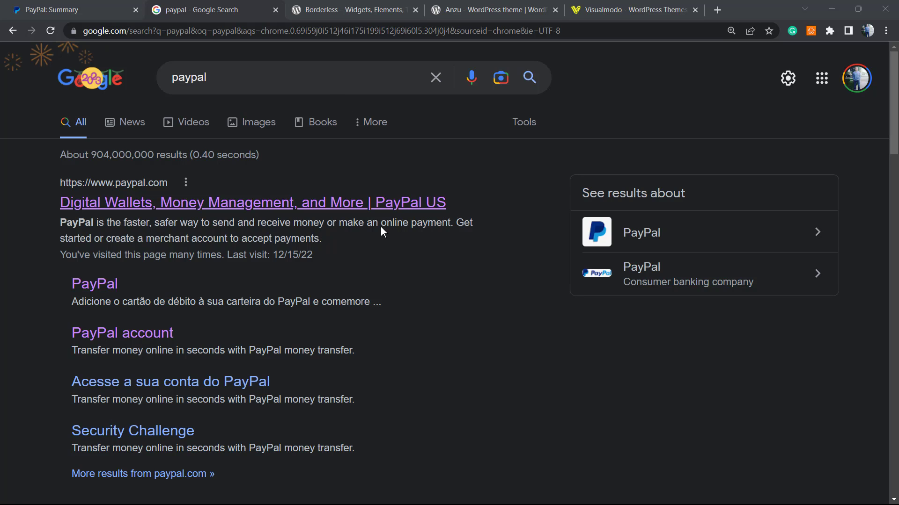
pyautogui.moveTo(405, 302)
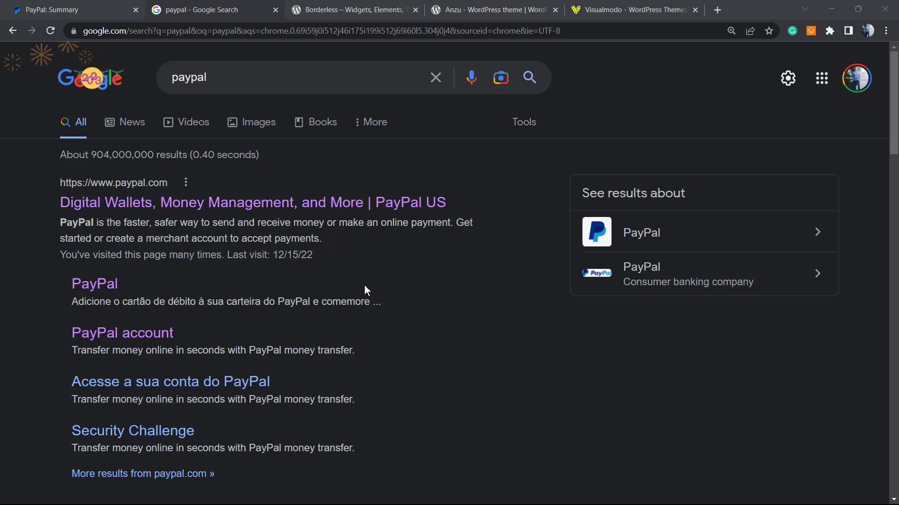
pyautogui.moveTo(361, 291)
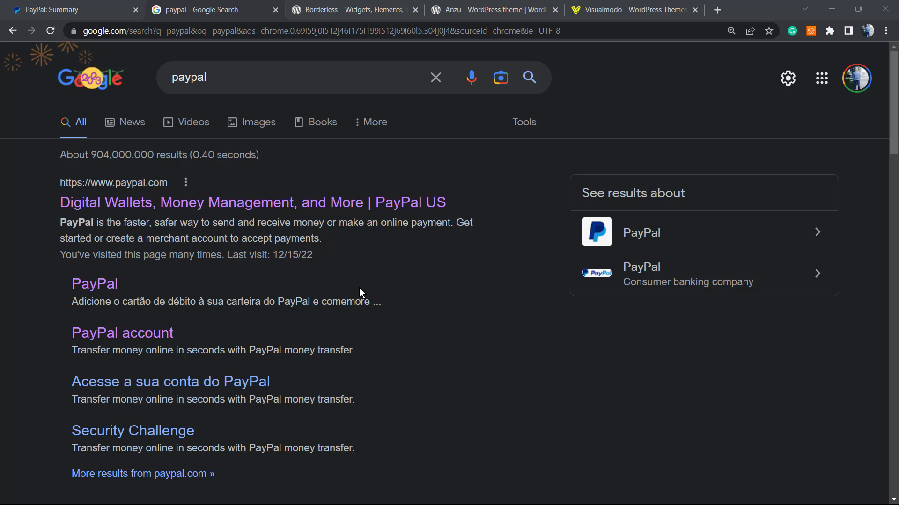
pyautogui.moveTo(360, 294)
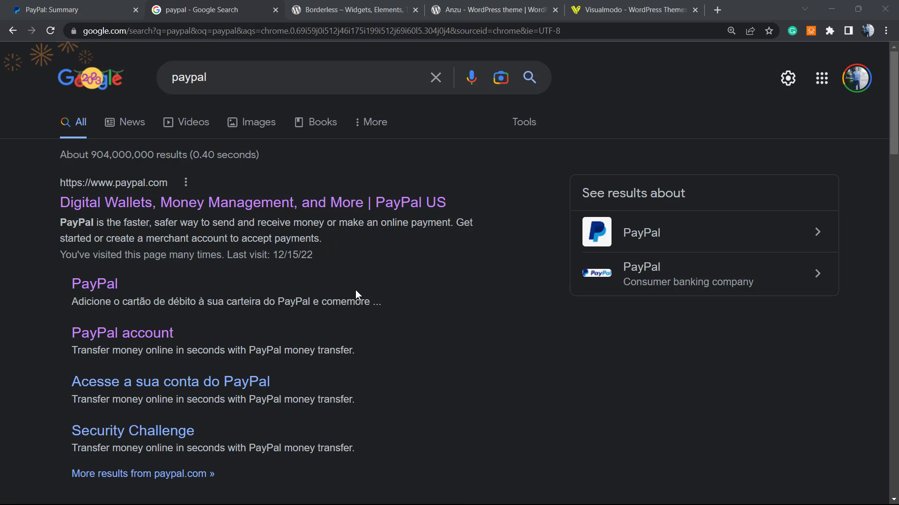
pyautogui.moveTo(349, 304)
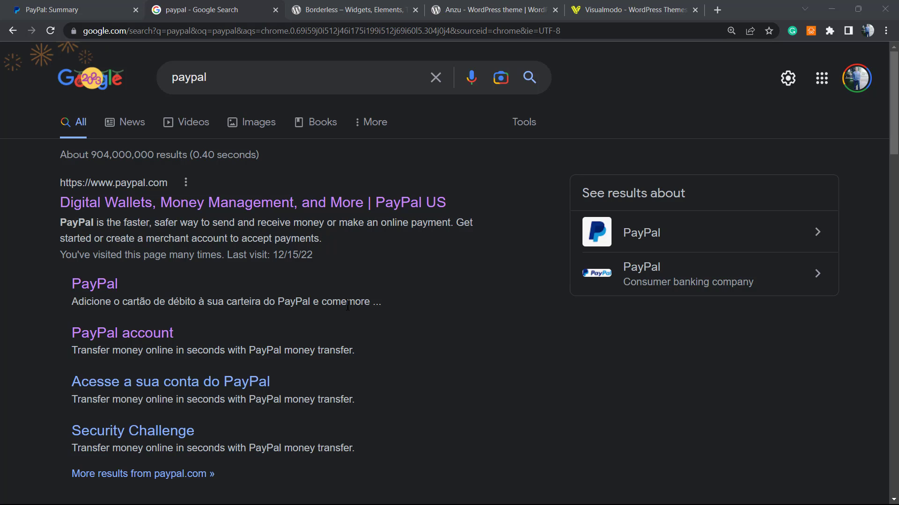
pyautogui.moveTo(265, 333)
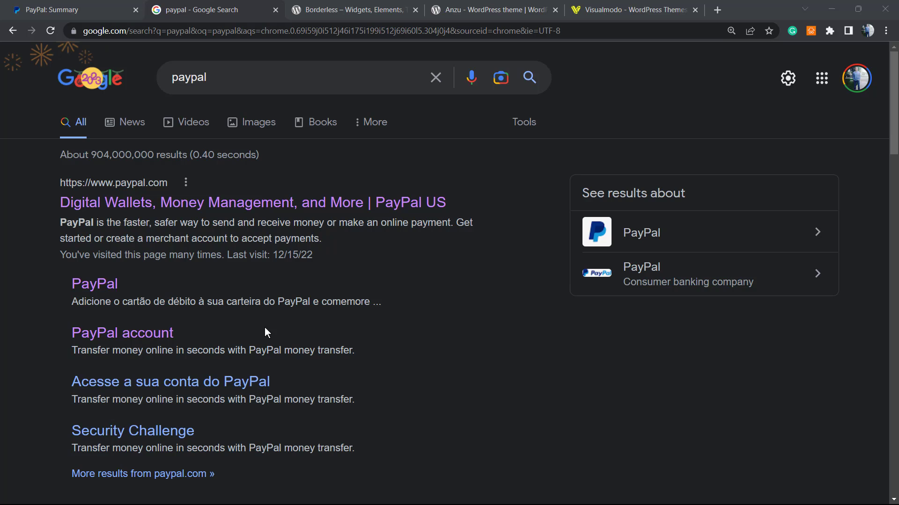
pyautogui.moveTo(472, 299)
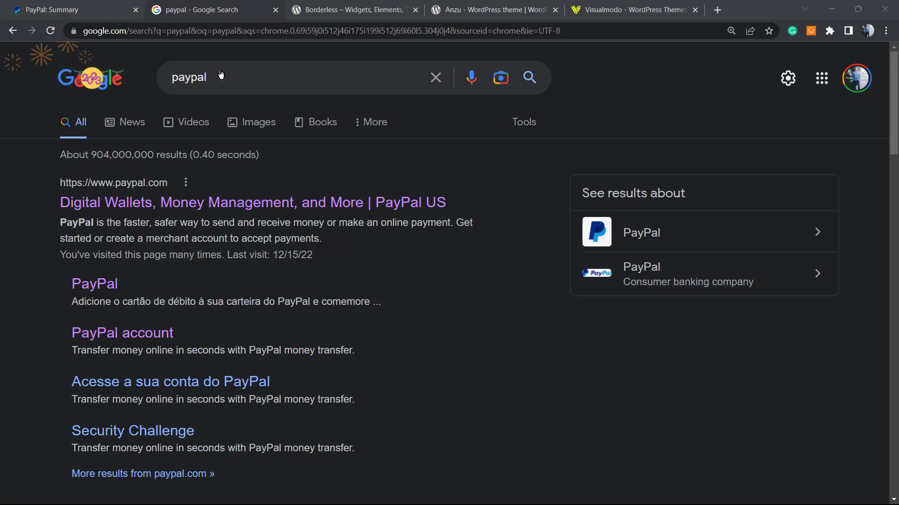
pyautogui.moveTo(274, 202)
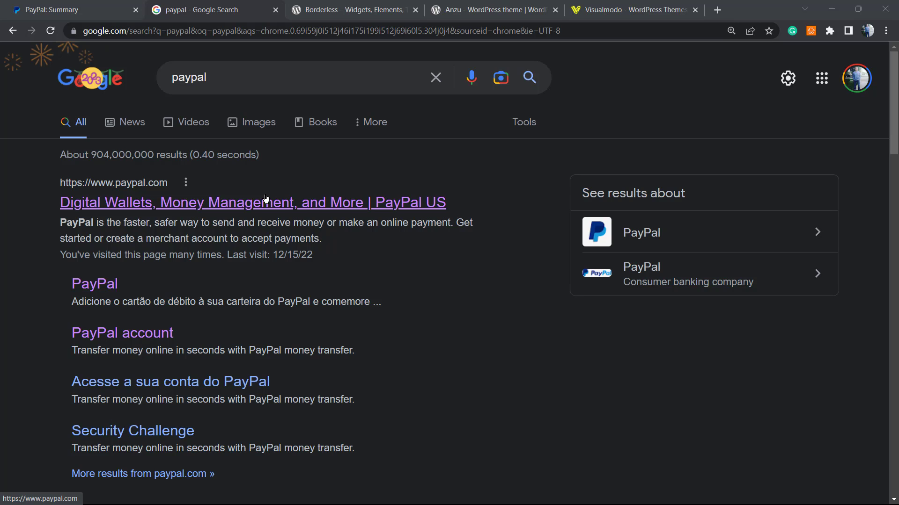
pyautogui.moveTo(298, 205)
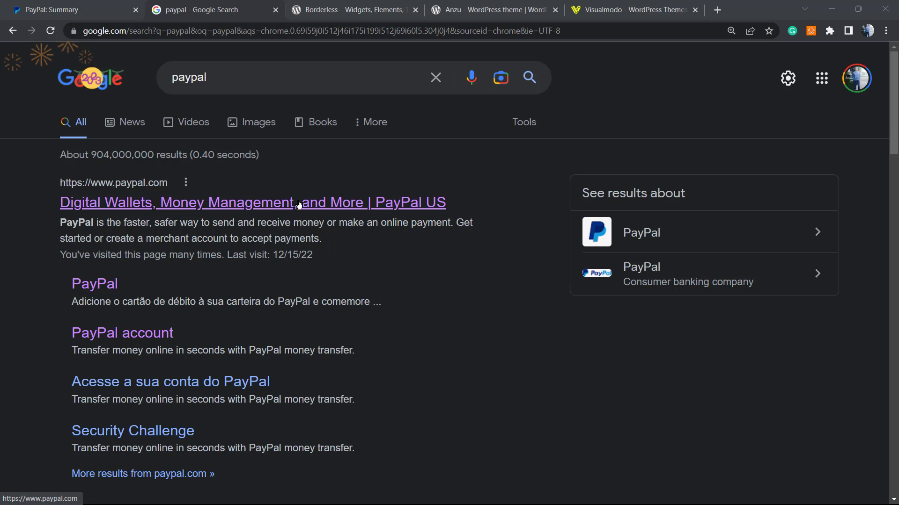
pyautogui.moveTo(266, 8)
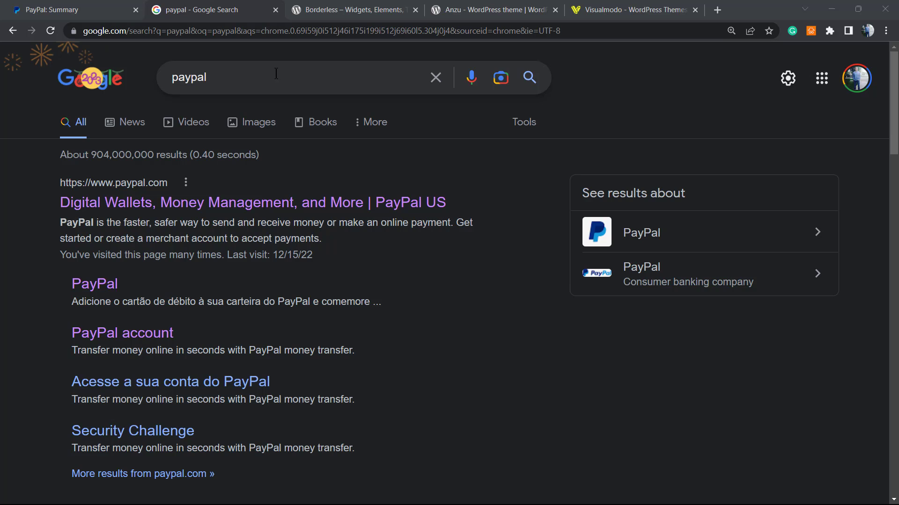
pyautogui.moveTo(438, 279)
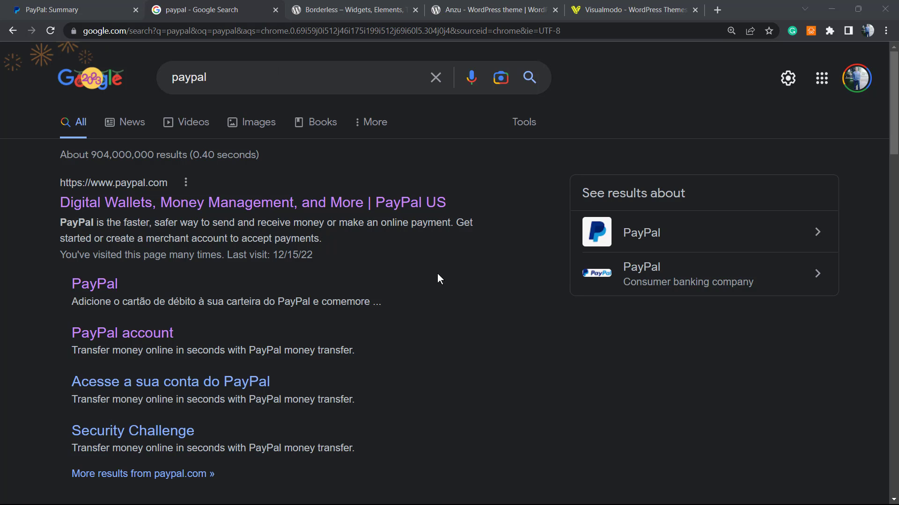
pyautogui.moveTo(467, 298)
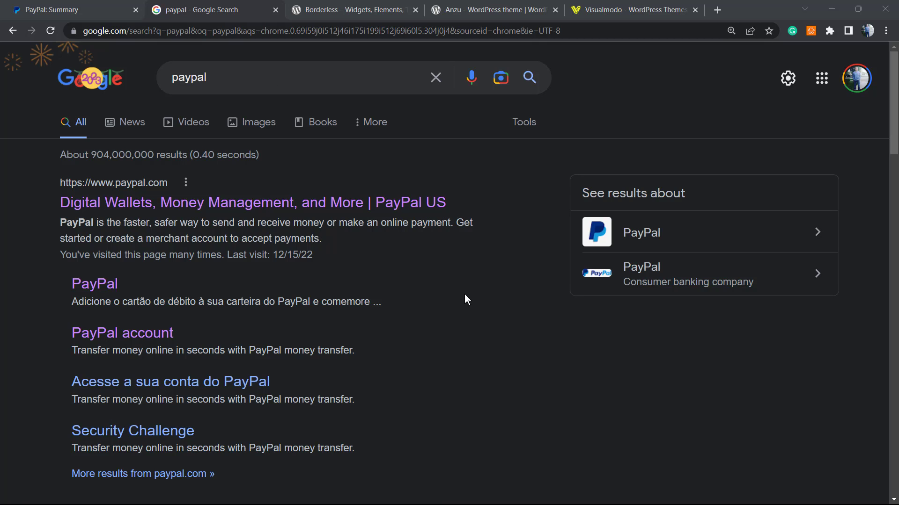
pyautogui.moveTo(459, 301)
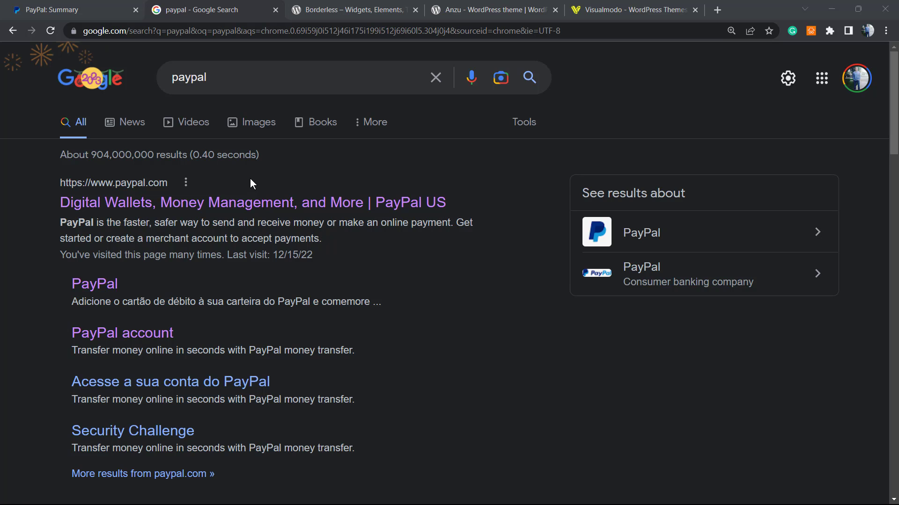
# Step: Switch to the 'PayPal: Summary' tab to show payments received and recent activity
pyautogui.click(54, 10)
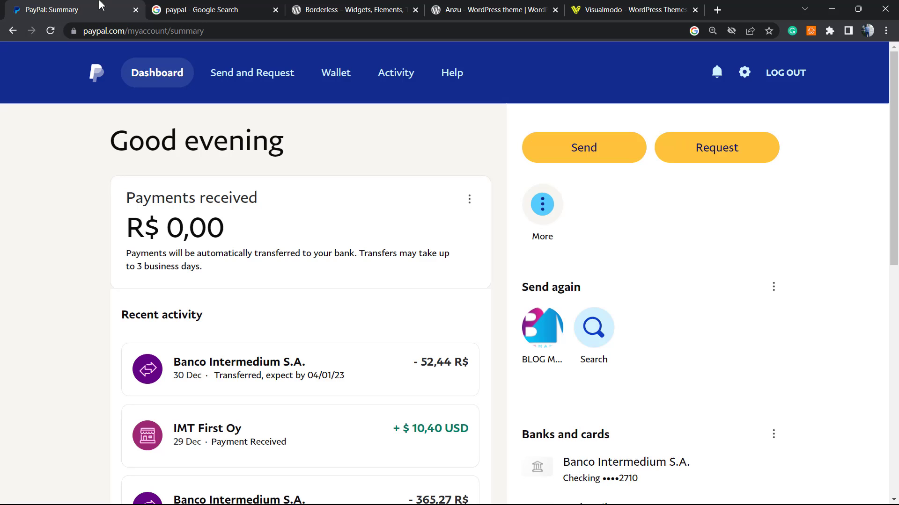
pyautogui.moveTo(370, 178)
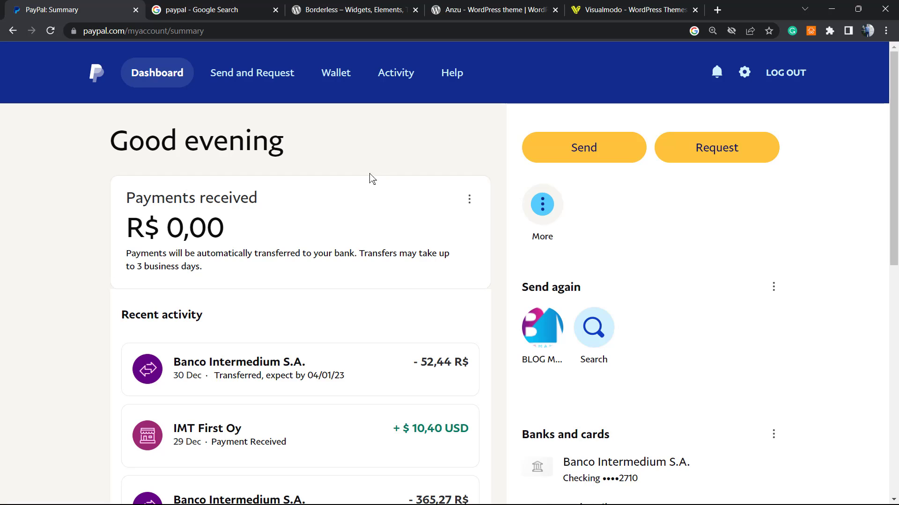
pyautogui.moveTo(365, 225)
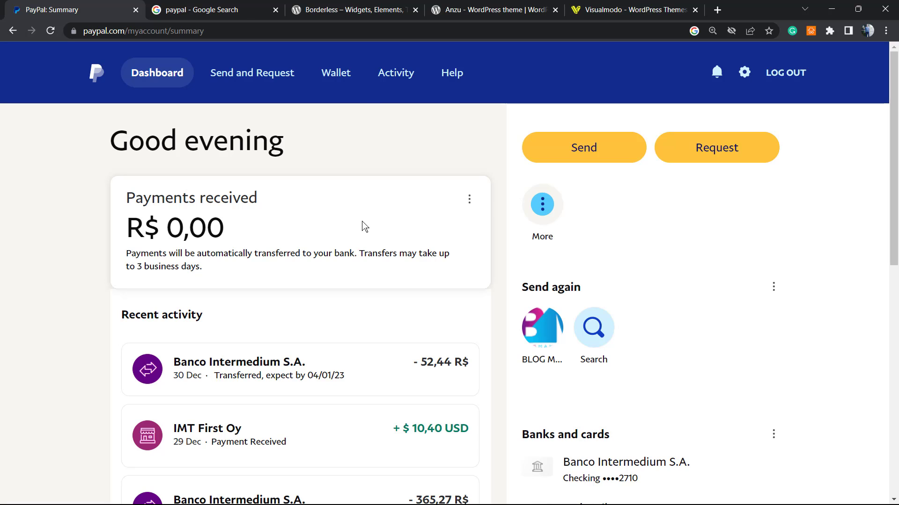
pyautogui.moveTo(556, 147)
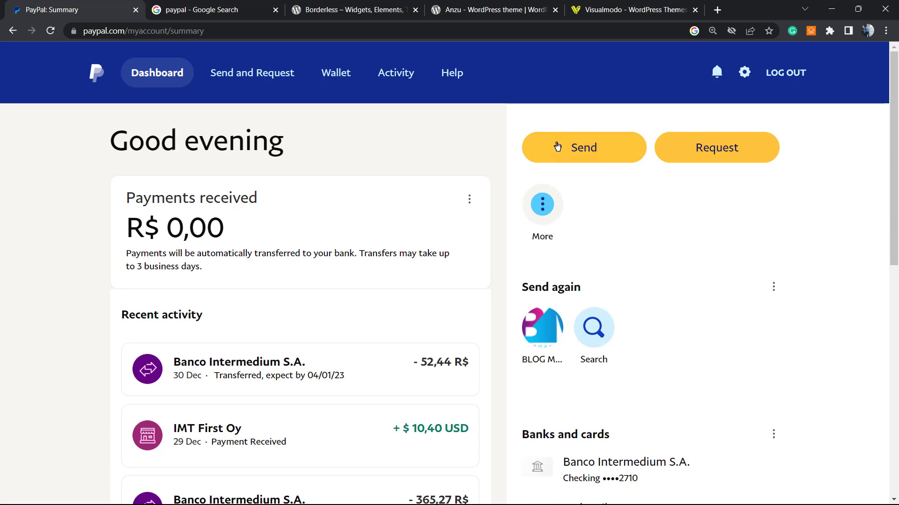
pyautogui.moveTo(581, 114)
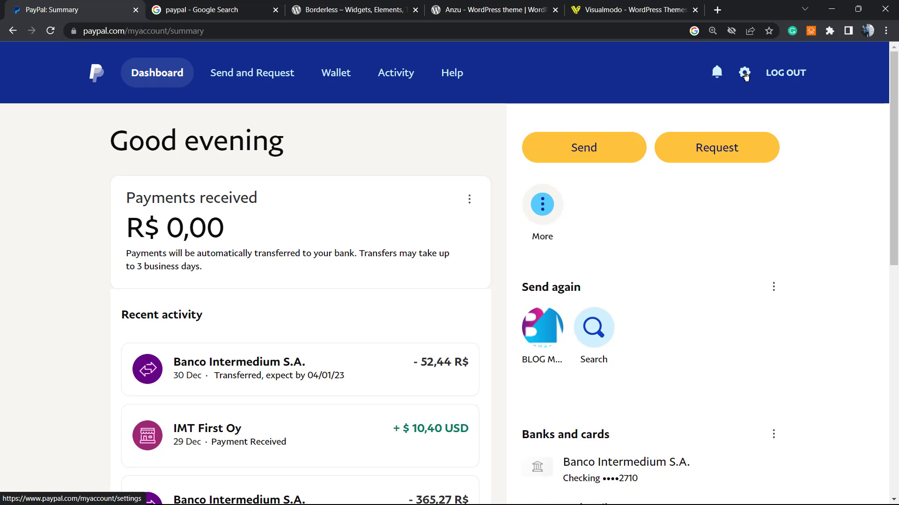
# Step: Go from account settings to the Payments page and open Manage automatic payments
pyautogui.click(743, 73)
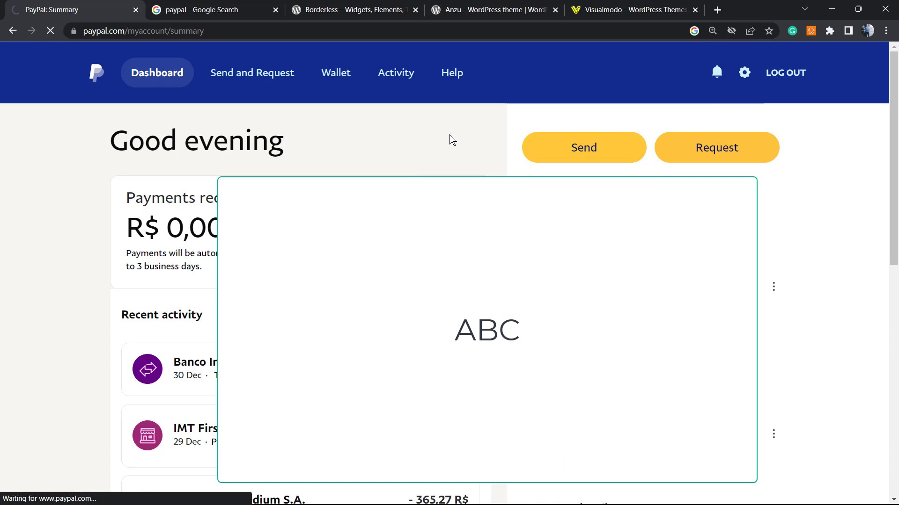
pyautogui.click(743, 72)
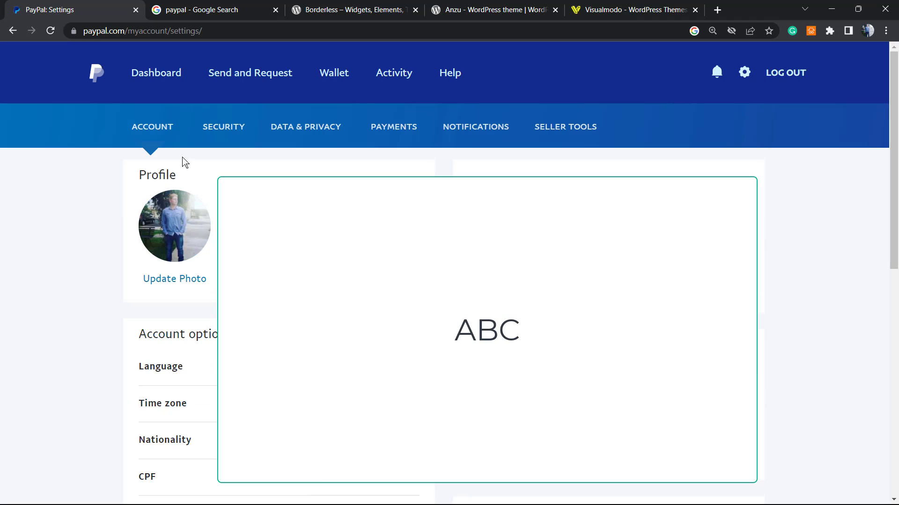
pyautogui.moveTo(193, 199)
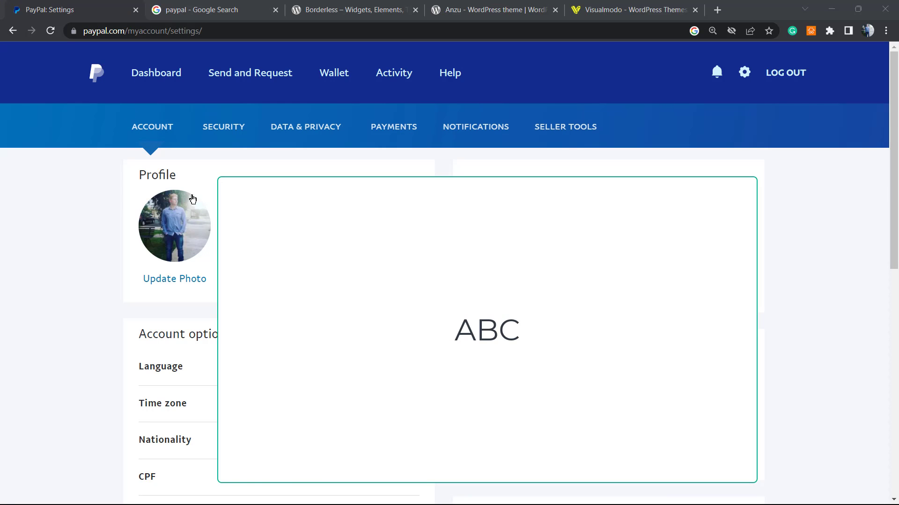
pyautogui.moveTo(224, 127)
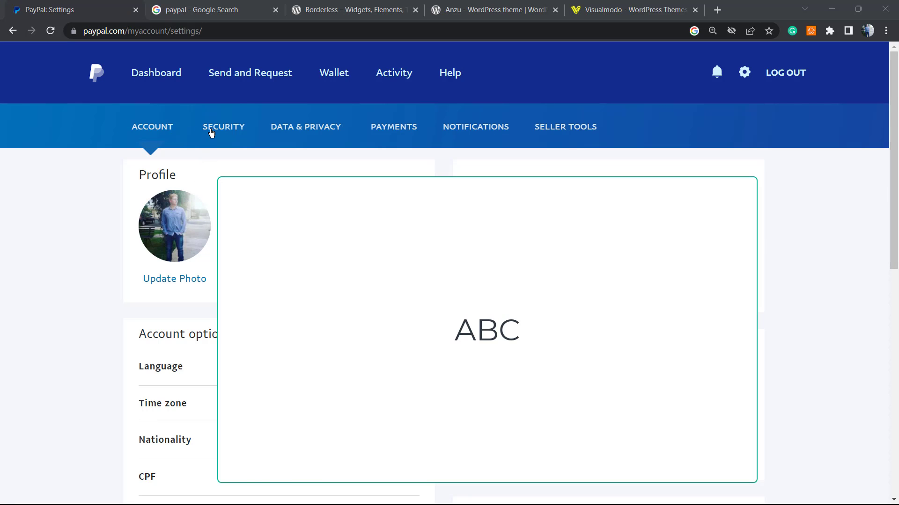
pyautogui.moveTo(305, 127)
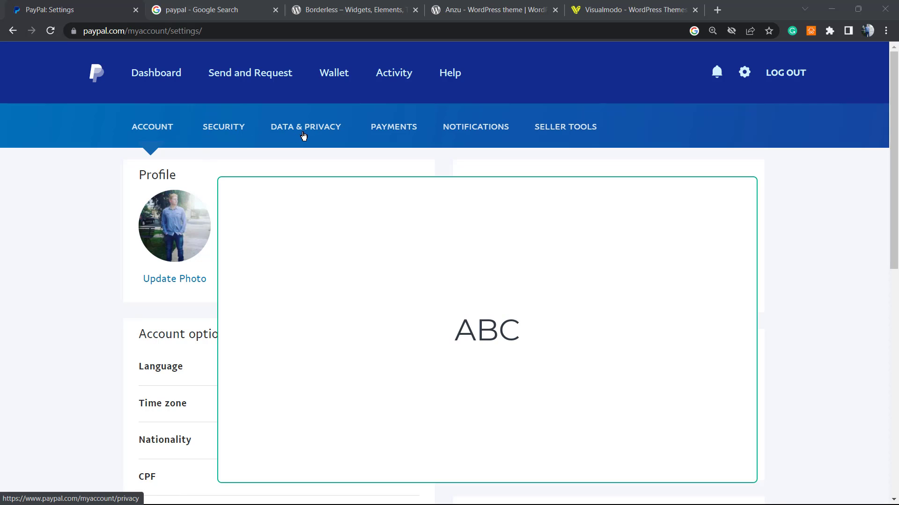
pyautogui.moveTo(467, 128)
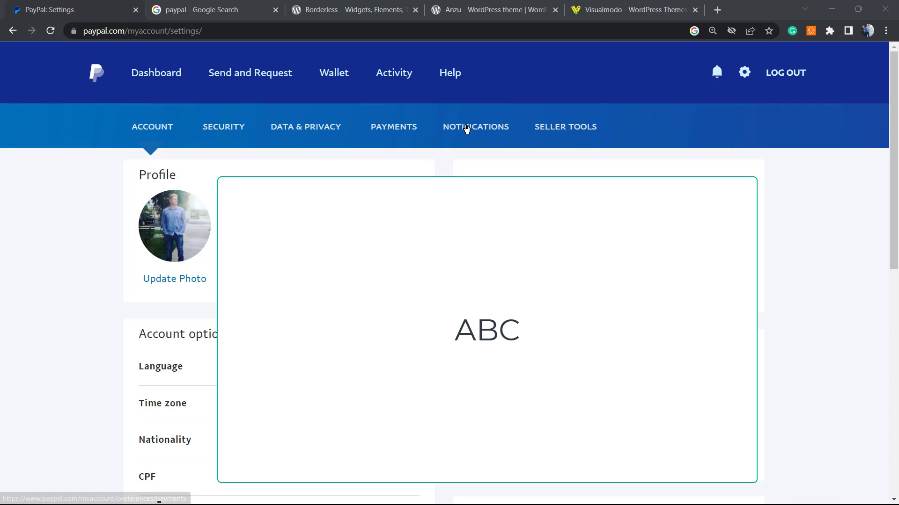
pyautogui.moveTo(394, 127)
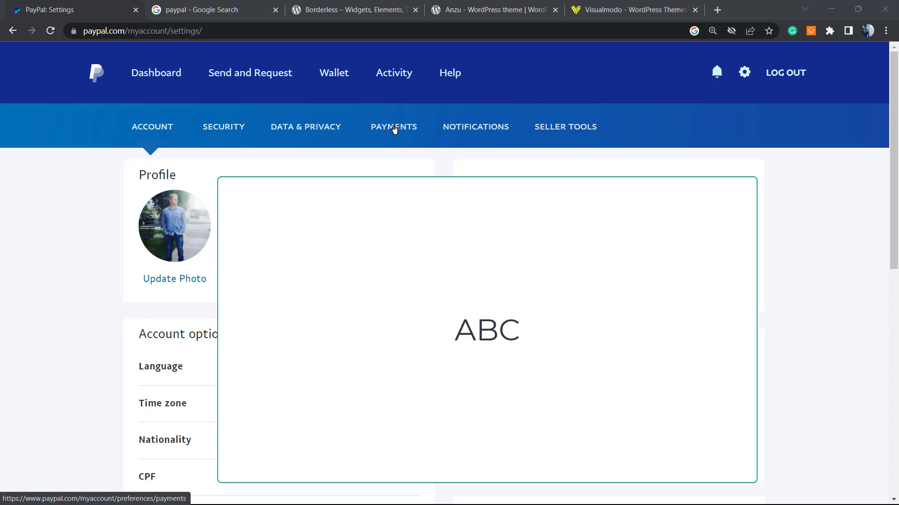
pyautogui.moveTo(398, 133)
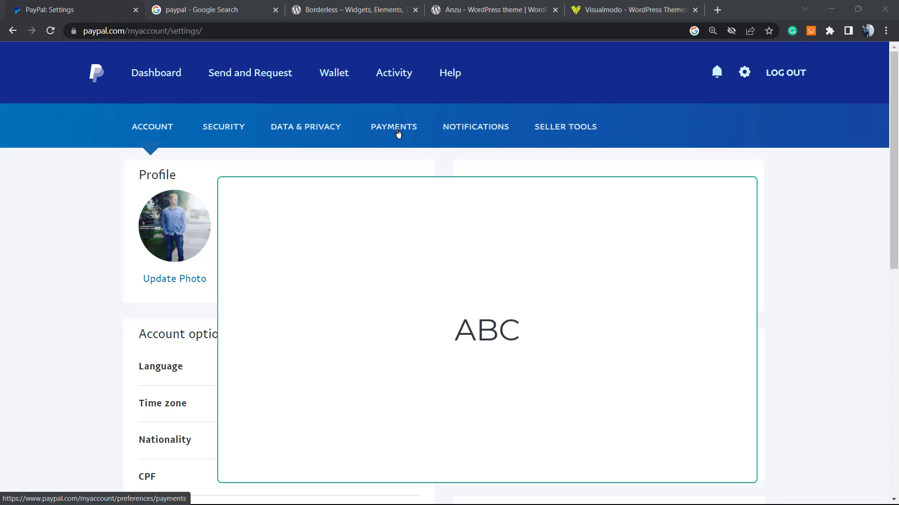
pyautogui.click(393, 127)
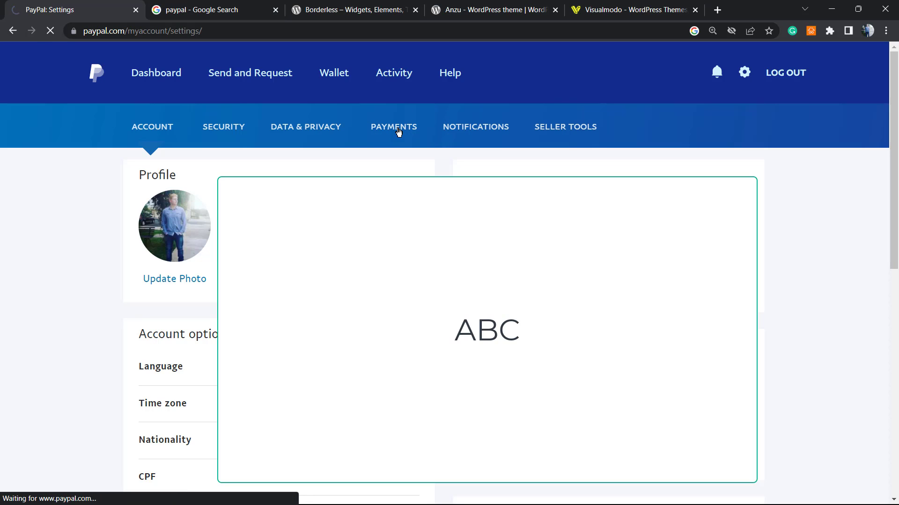
pyautogui.click(394, 127)
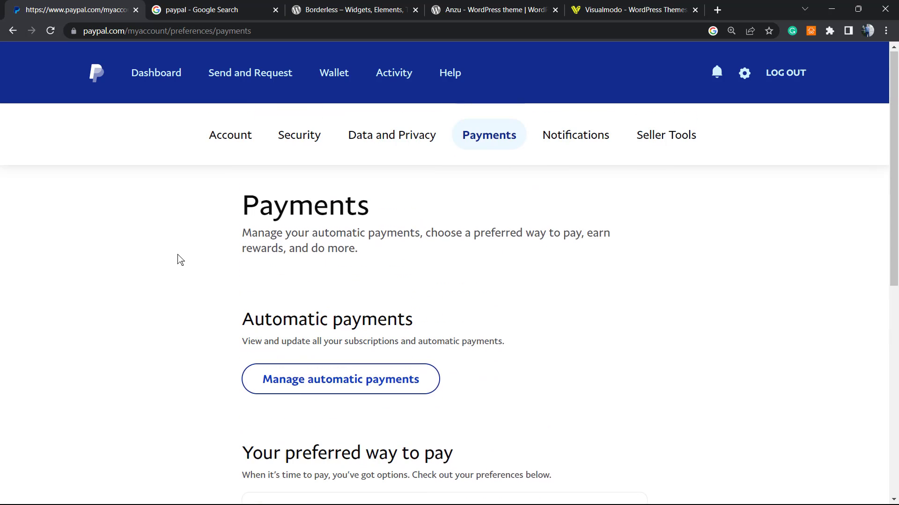
pyautogui.moveTo(234, 254)
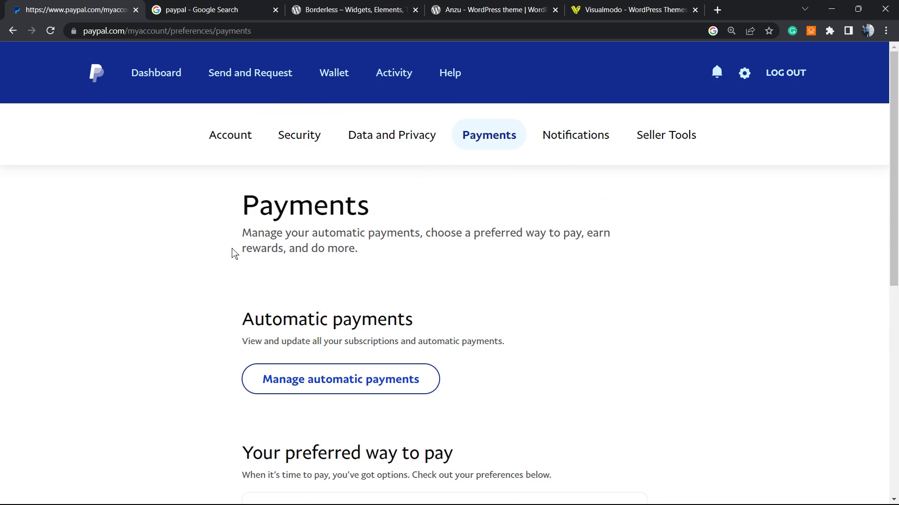
pyautogui.doubleClick(326, 319)
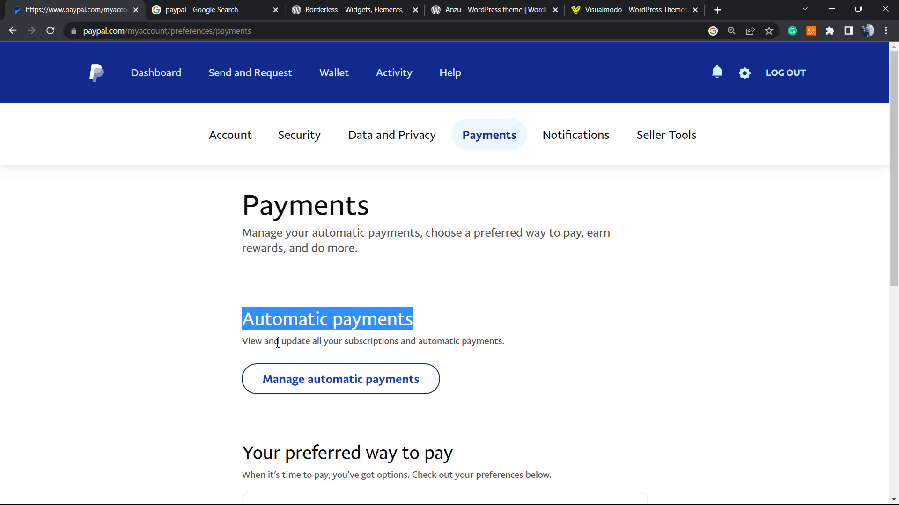
pyautogui.moveTo(319, 339)
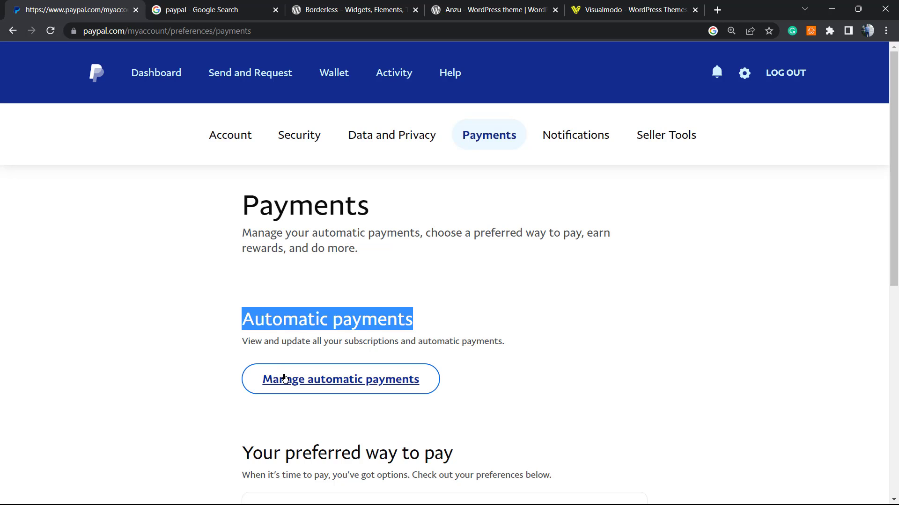
pyautogui.moveTo(333, 374)
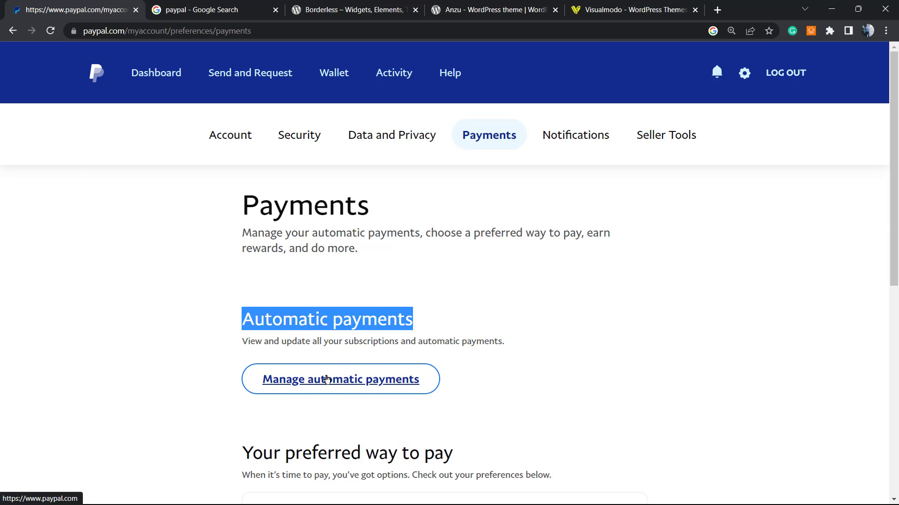
pyautogui.click(340, 378)
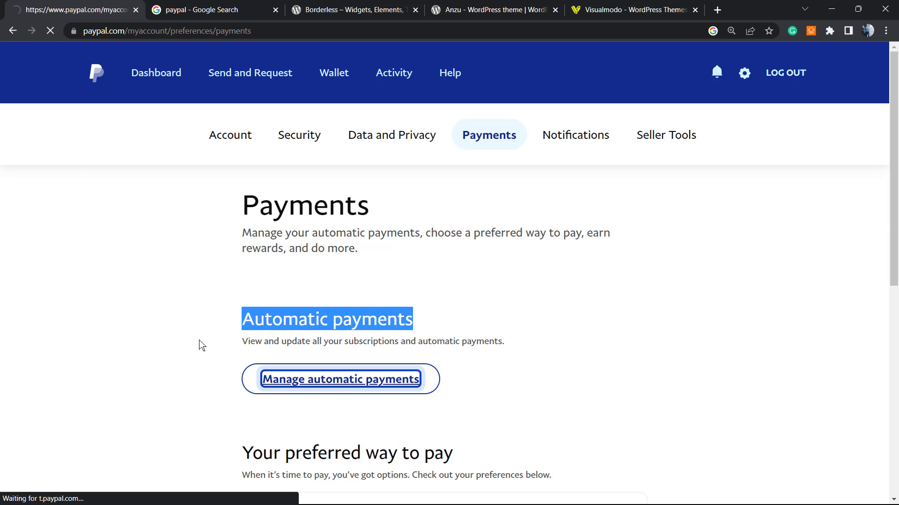
# Step: Open the automatic payments manager listing the active Uber Technologies, Inc payment
pyautogui.click(340, 379)
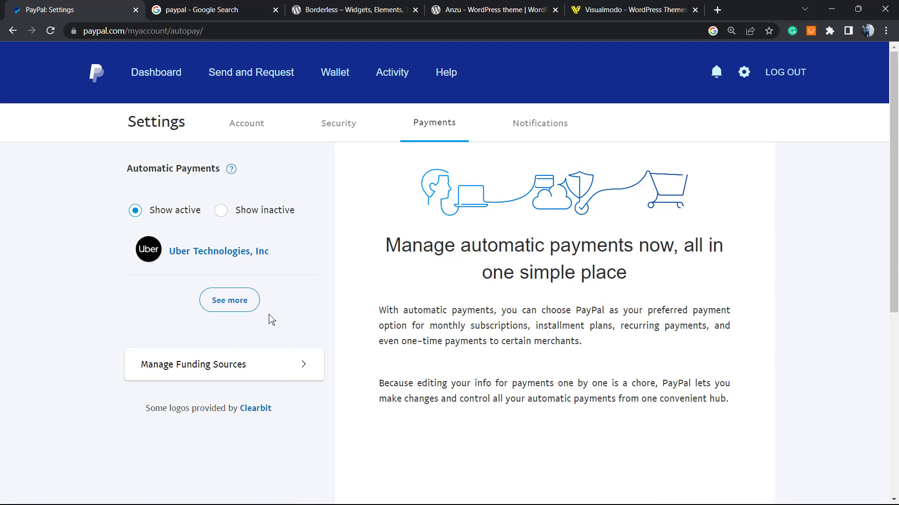
pyautogui.moveTo(291, 293)
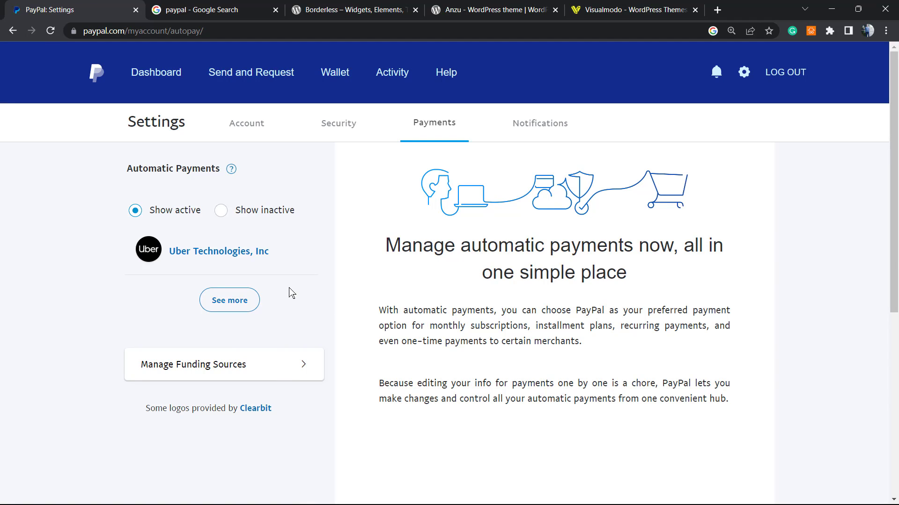
pyautogui.moveTo(310, 187)
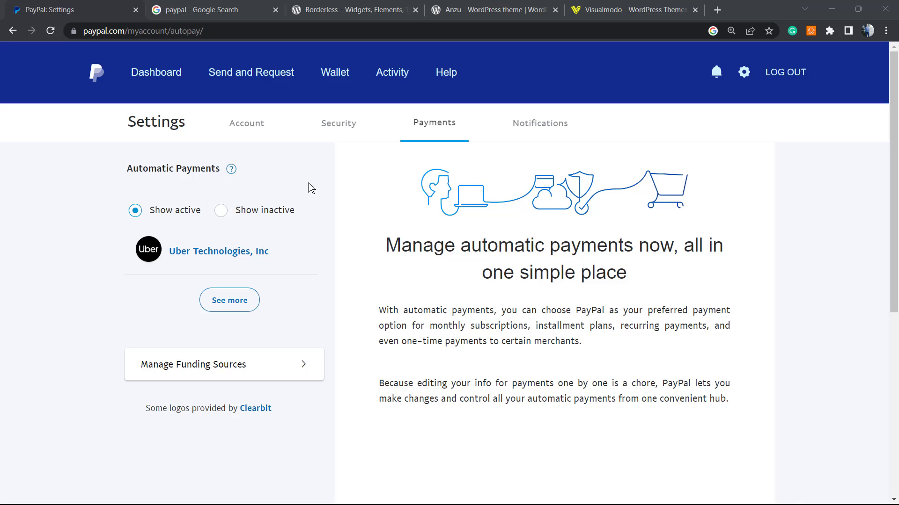
pyautogui.moveTo(170, 220)
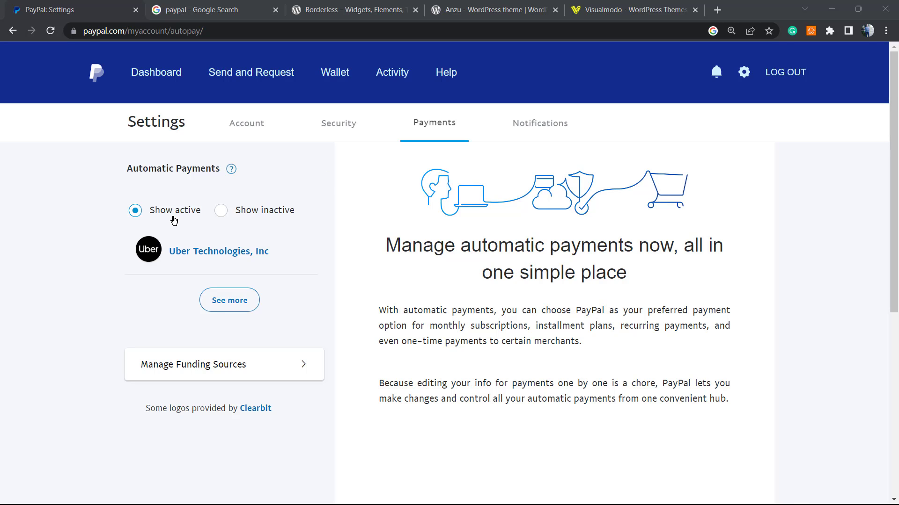
pyautogui.moveTo(270, 218)
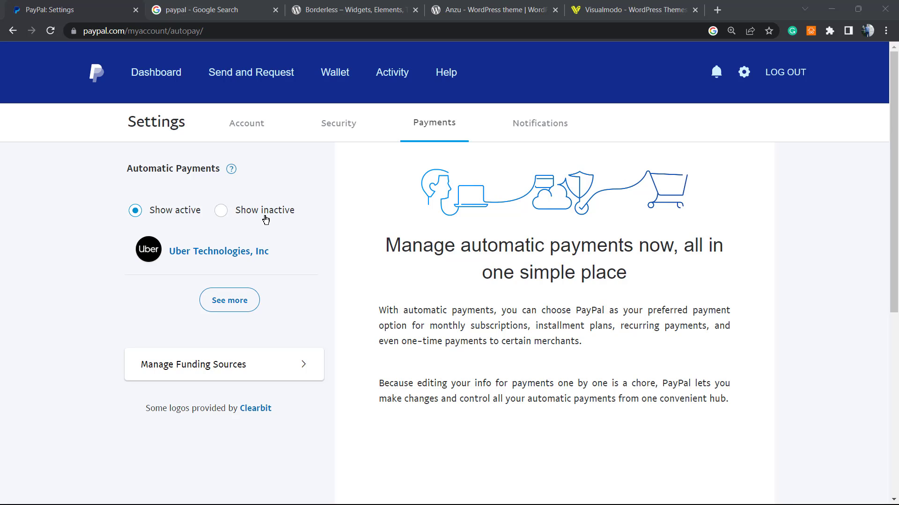
pyautogui.moveTo(295, 229)
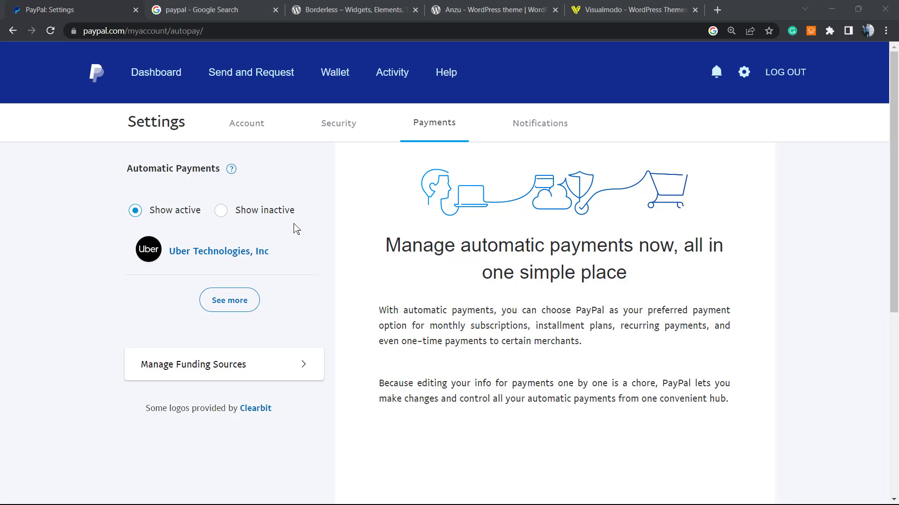
pyautogui.moveTo(335, 347)
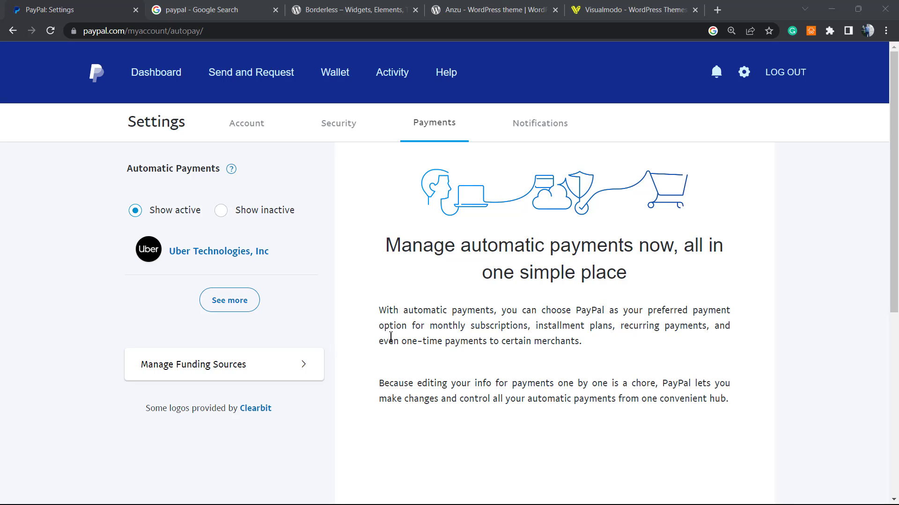
pyautogui.moveTo(149, 211)
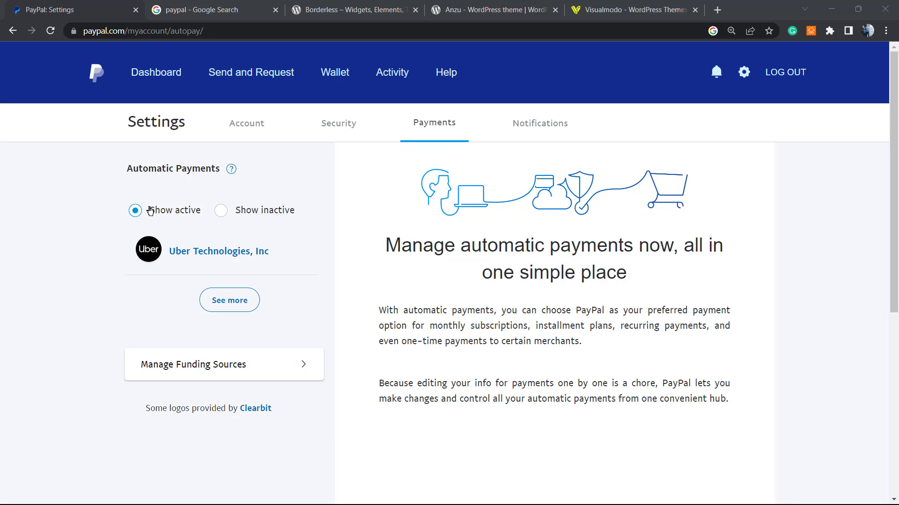
pyautogui.moveTo(195, 258)
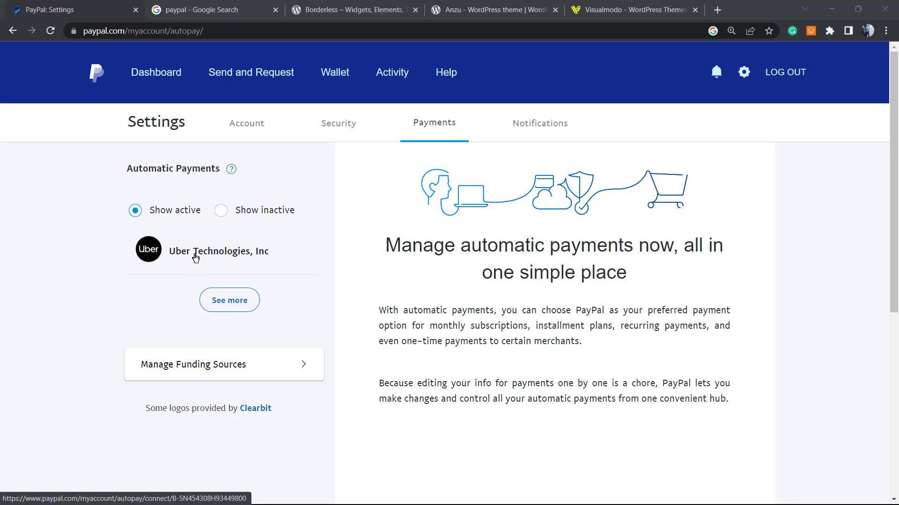
pyautogui.moveTo(246, 253)
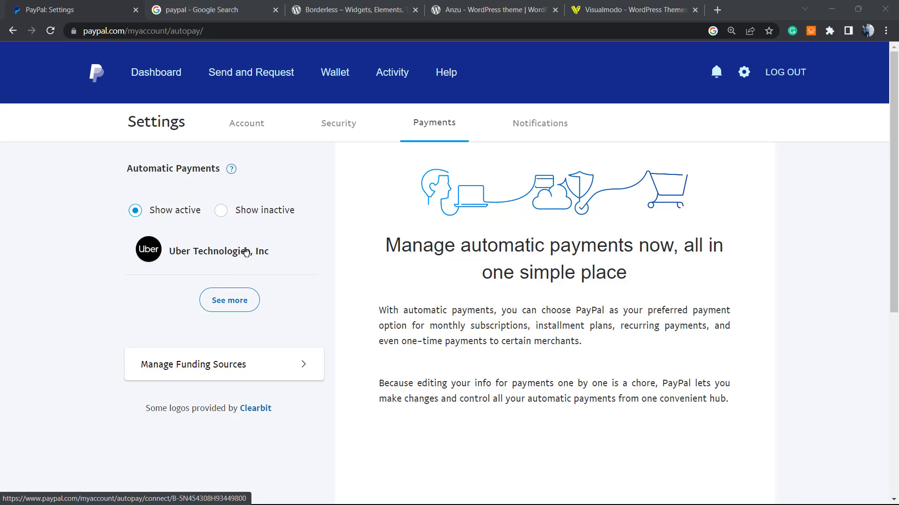
pyautogui.moveTo(254, 264)
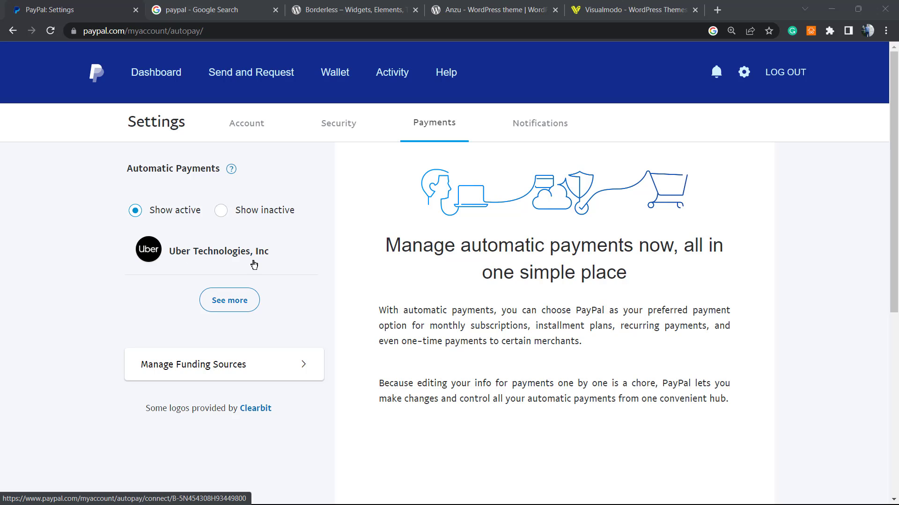
pyautogui.moveTo(201, 262)
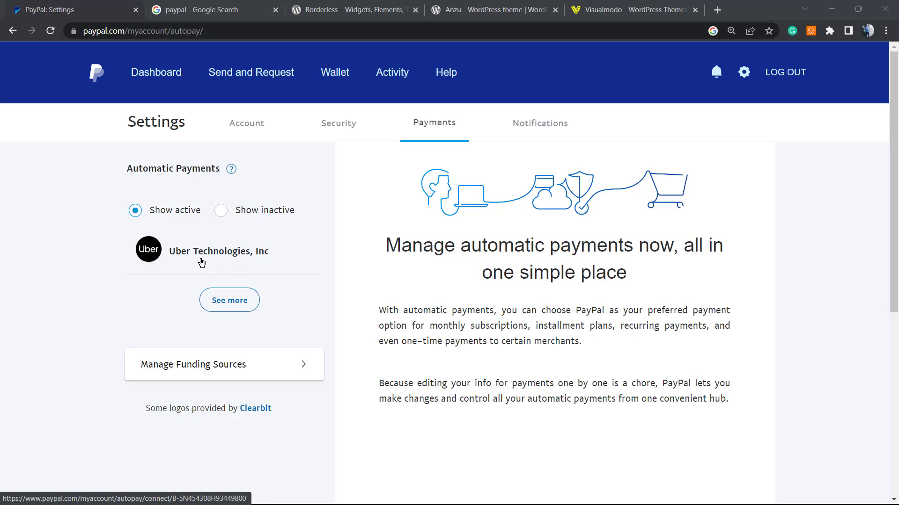
pyautogui.moveTo(217, 255)
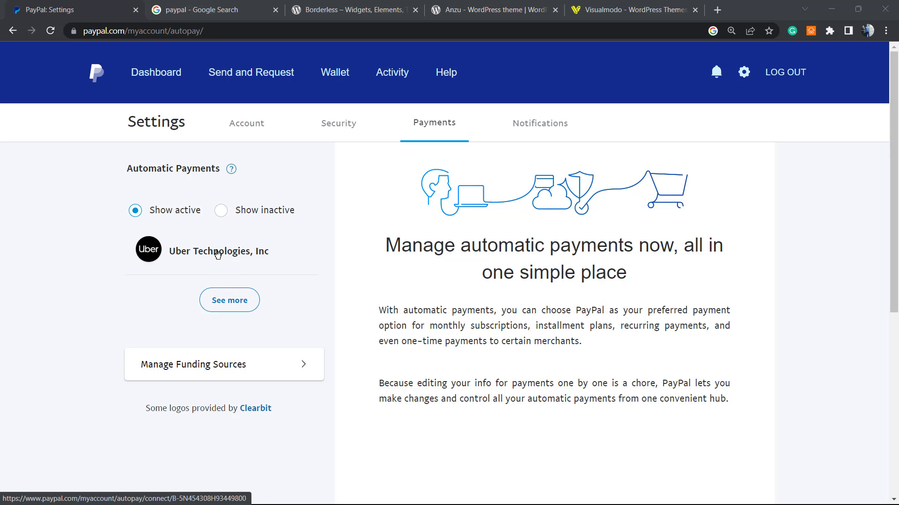
# Step: Open the Uber Technologies, Inc payment and review its status, billing and merchant details
pyautogui.click(217, 251)
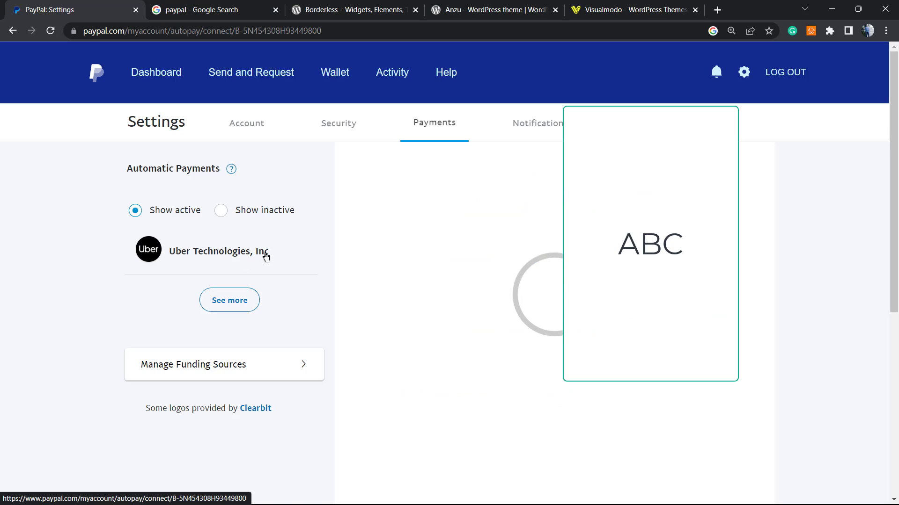
pyautogui.click(218, 251)
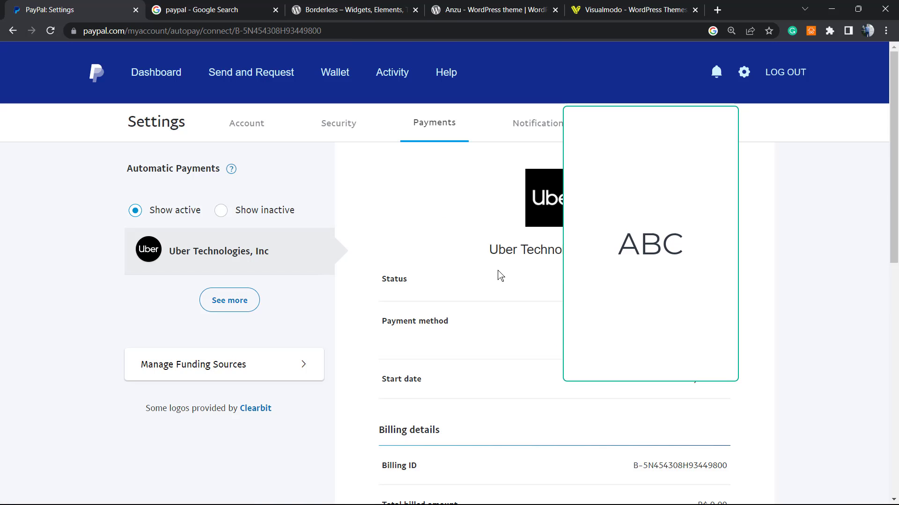
pyautogui.moveTo(528, 314)
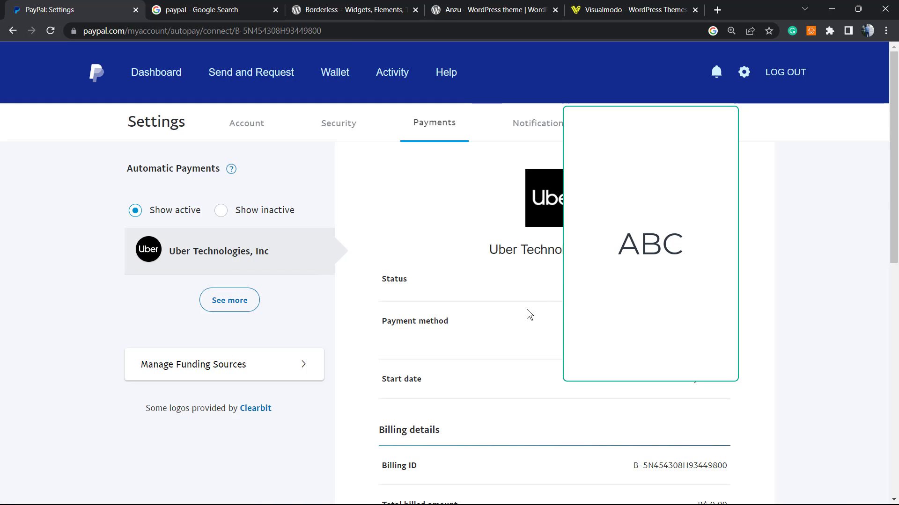
pyautogui.moveTo(503, 279)
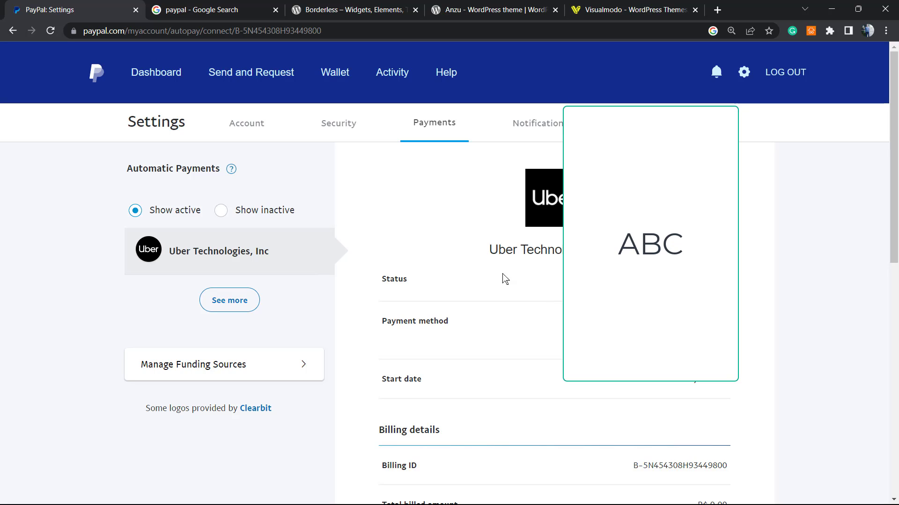
pyautogui.moveTo(560, 299)
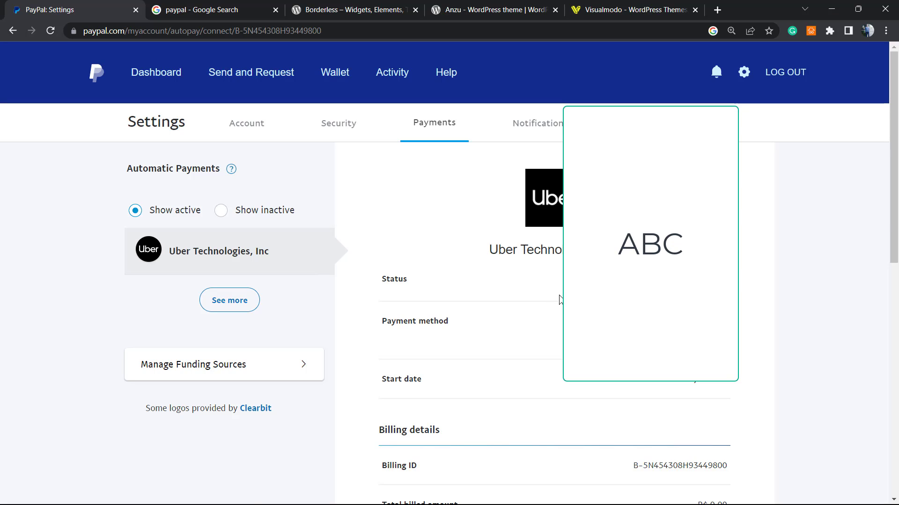
pyautogui.moveTo(480, 320)
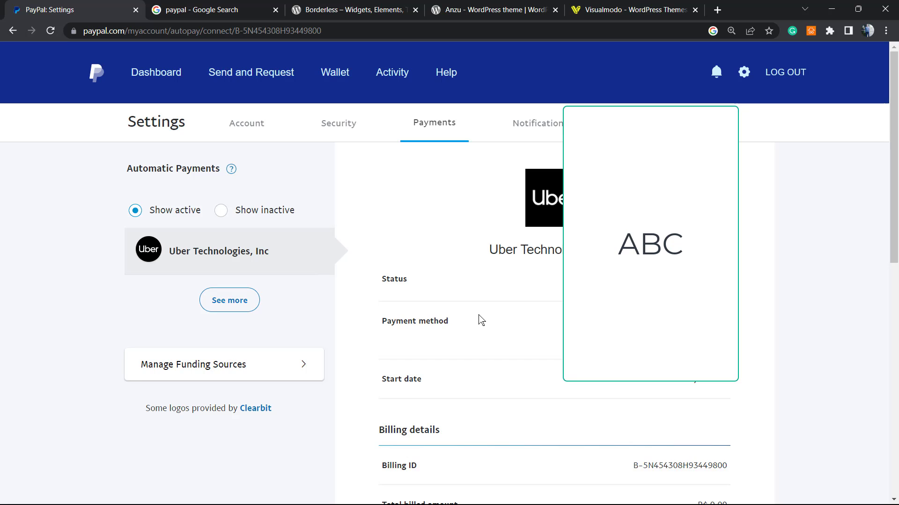
pyautogui.scroll(-3)
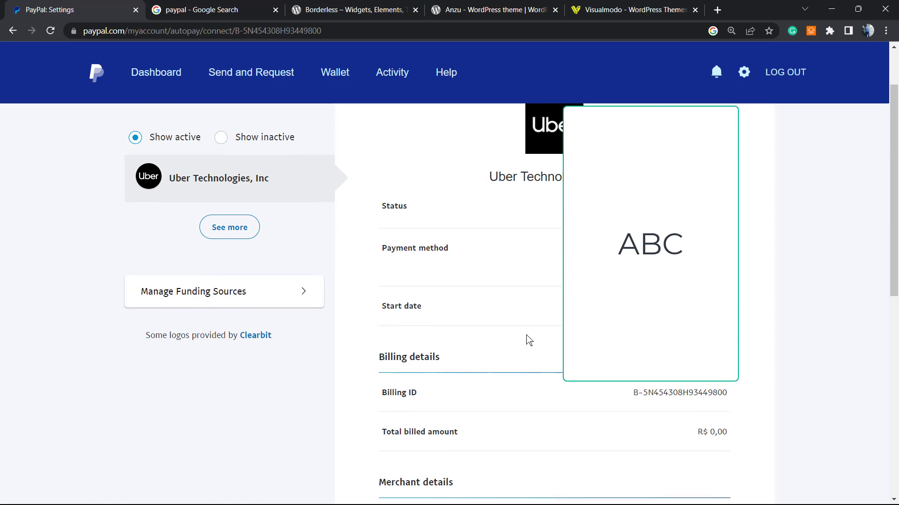
pyautogui.scroll(-3)
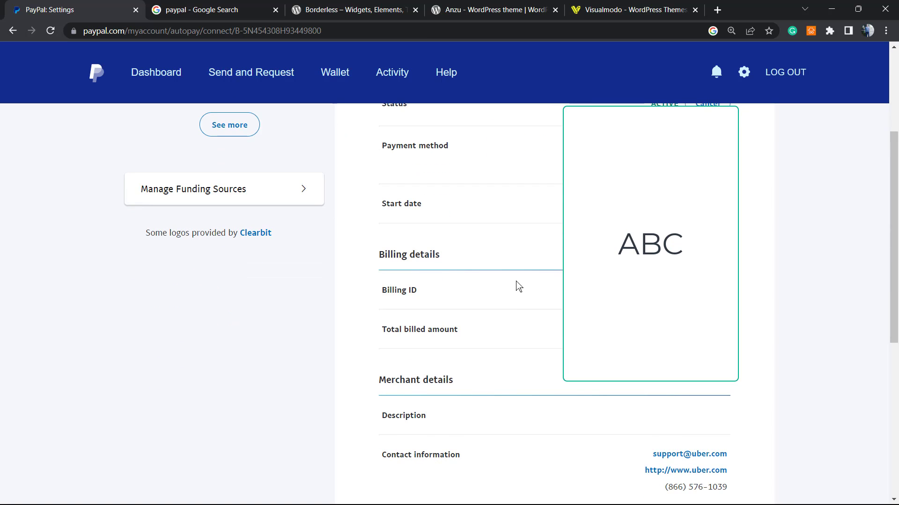
pyautogui.scroll(-3)
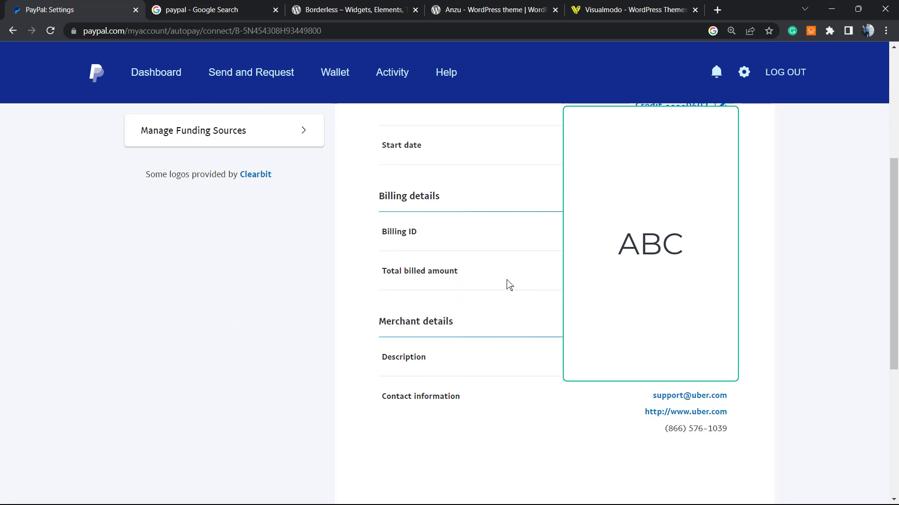
pyautogui.scroll(3)
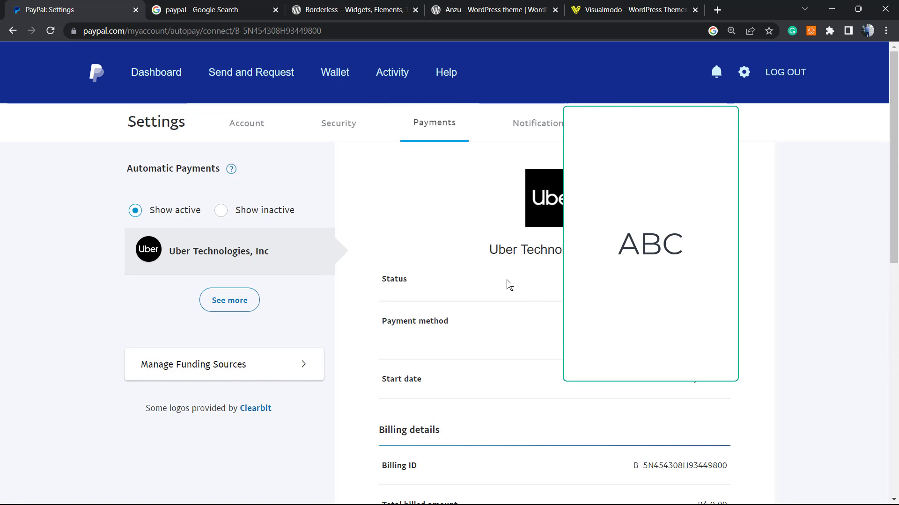
pyautogui.moveTo(534, 295)
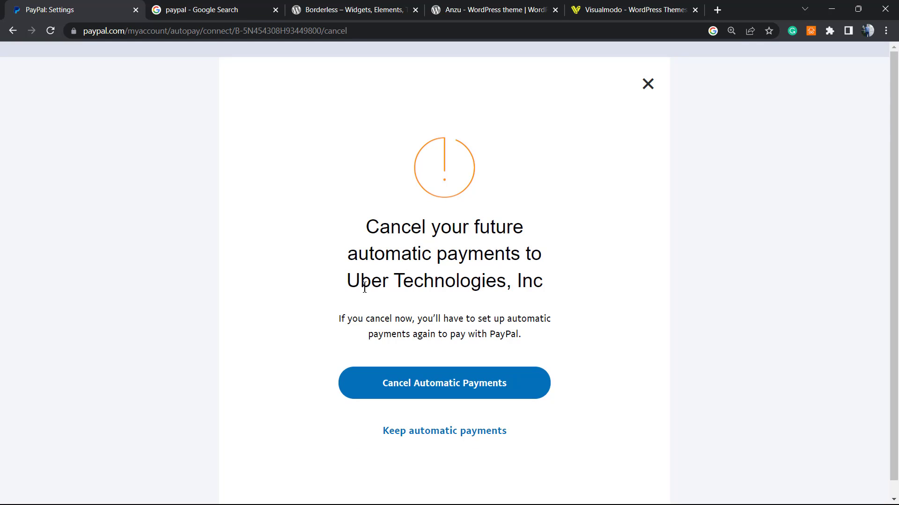
pyautogui.moveTo(460, 273)
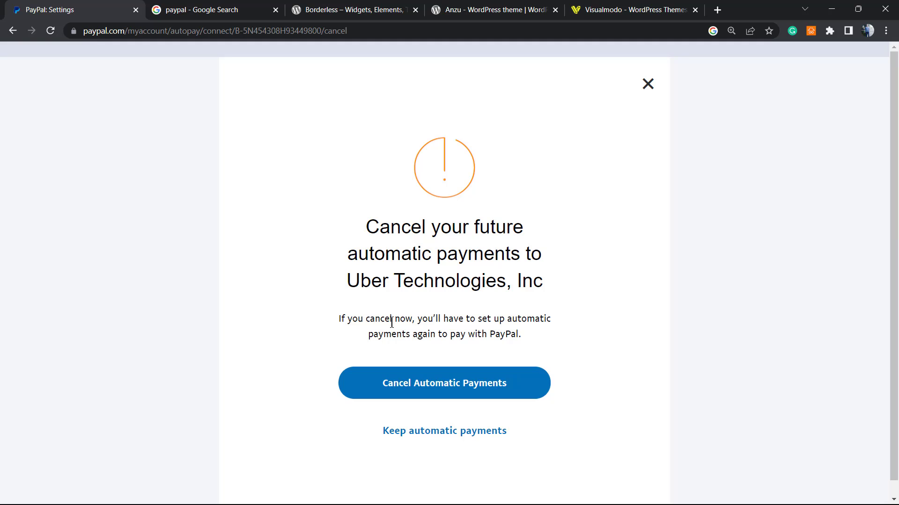
pyautogui.moveTo(477, 315)
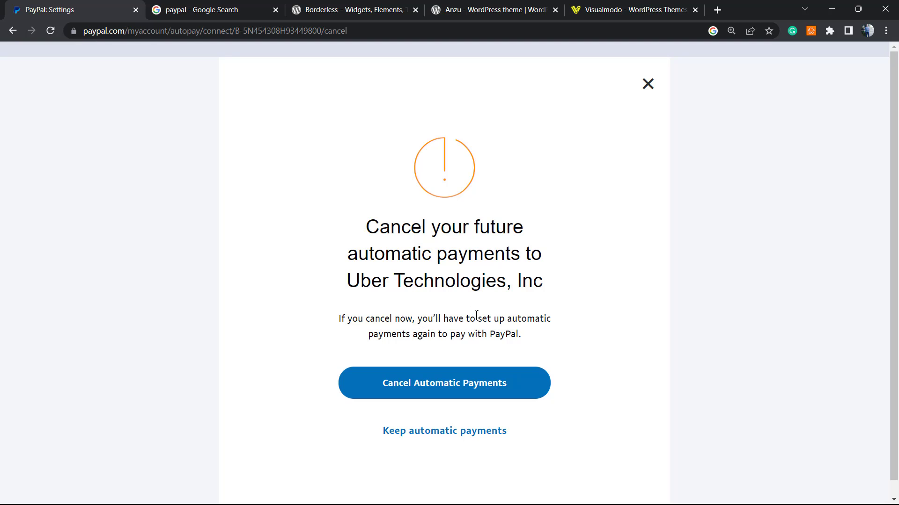
pyautogui.moveTo(446, 339)
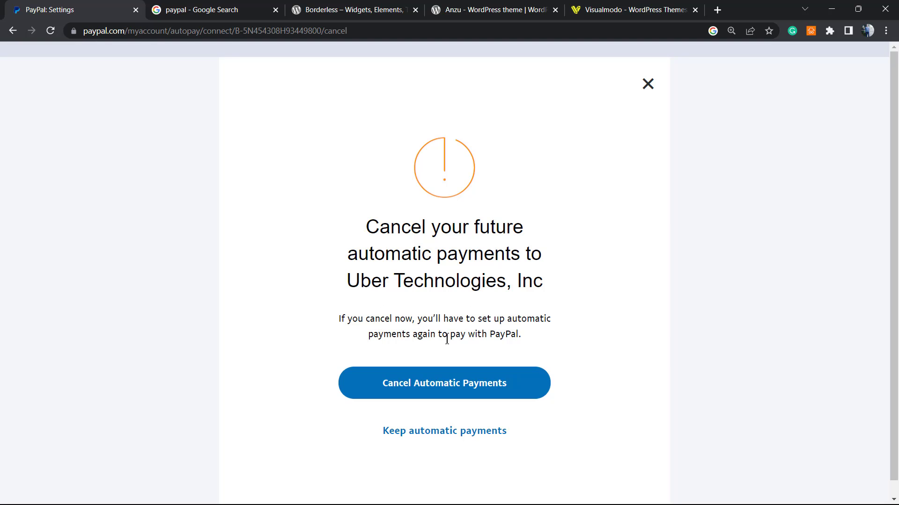
pyautogui.moveTo(396, 381)
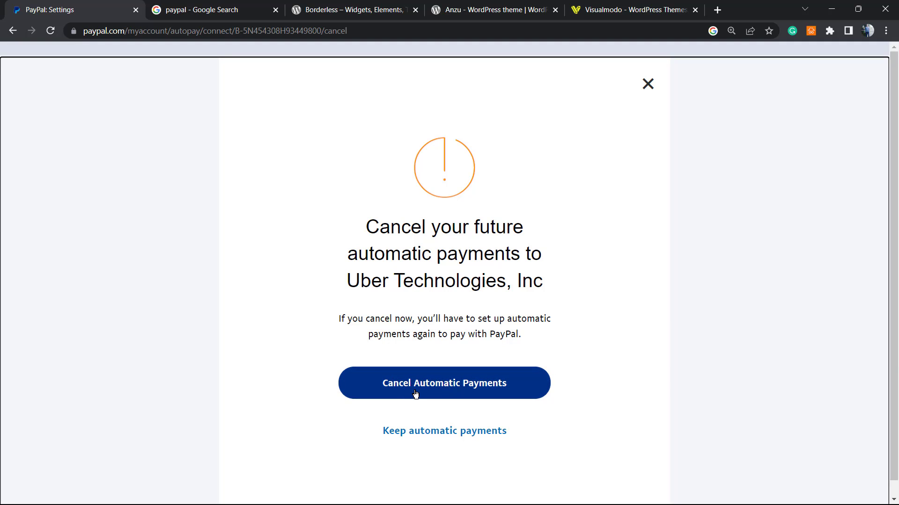
# Step: Confirm Cancel Automatic Payments for Uber Technologies, Inc
pyautogui.click(443, 383)
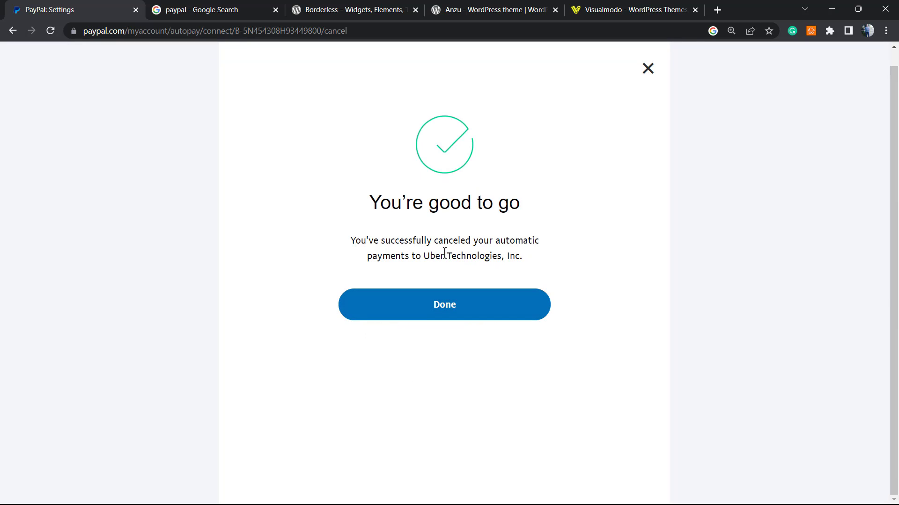
pyautogui.moveTo(390, 243)
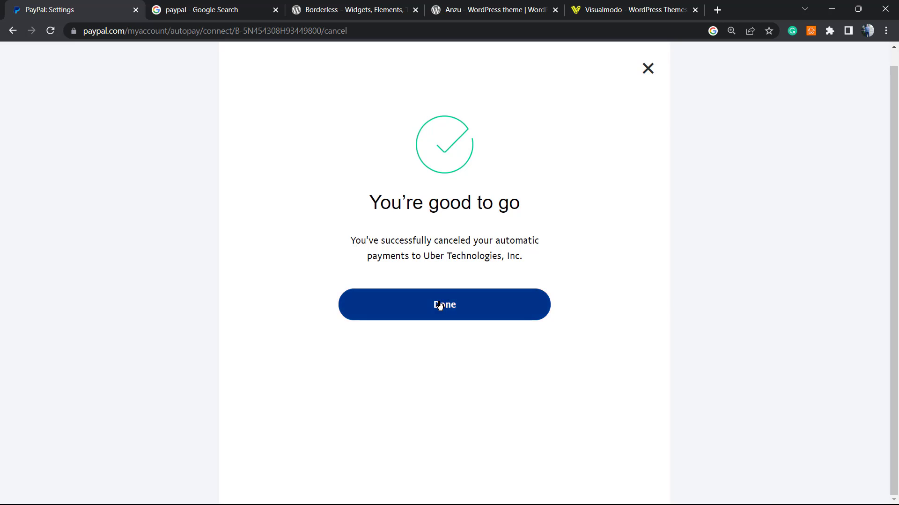
pyautogui.click(444, 304)
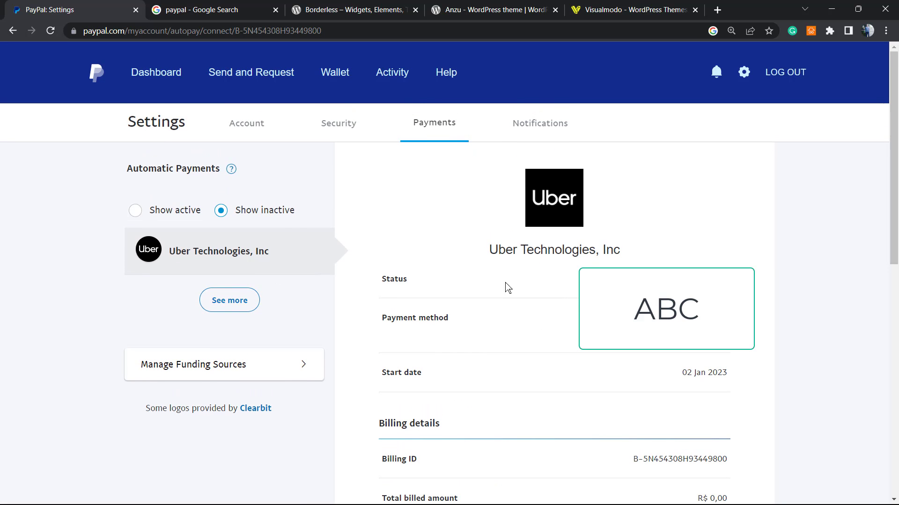
pyautogui.doubleClick(393, 279)
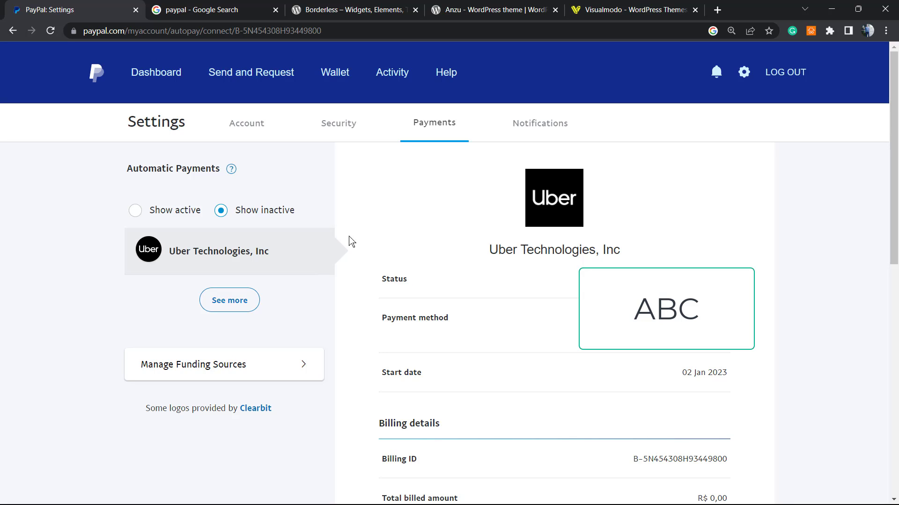
pyautogui.doubleClick(169, 210)
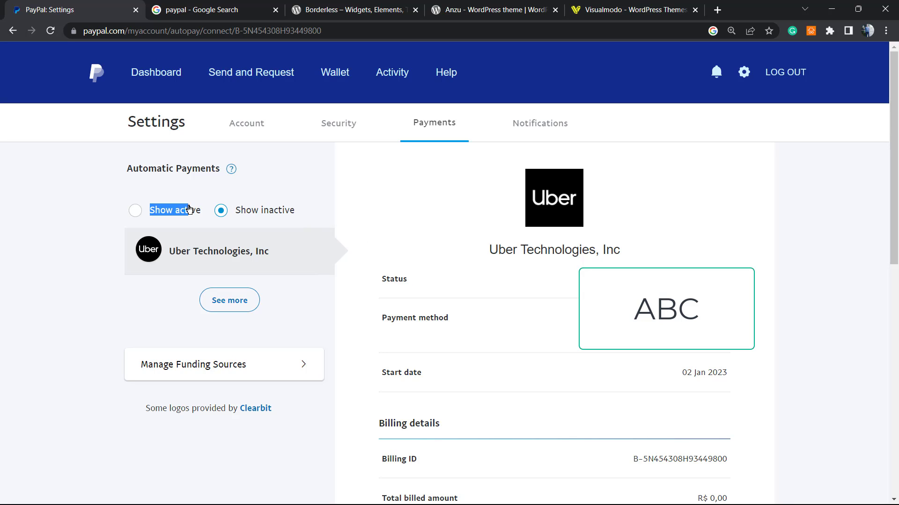
pyautogui.click(135, 210)
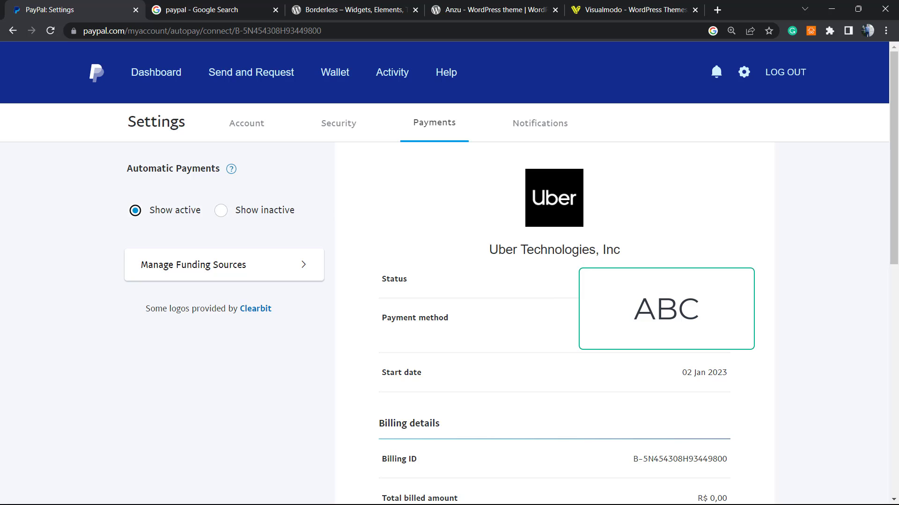
pyautogui.scroll(-3)
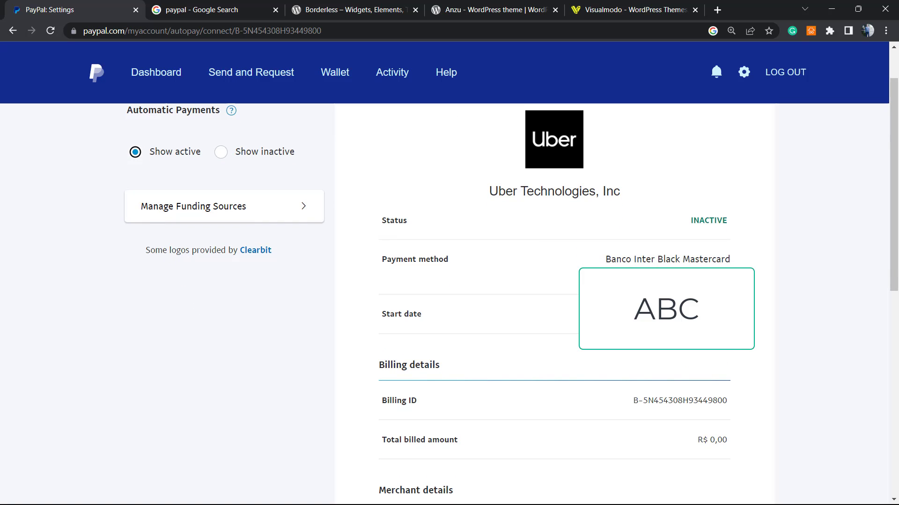
pyautogui.scroll(3)
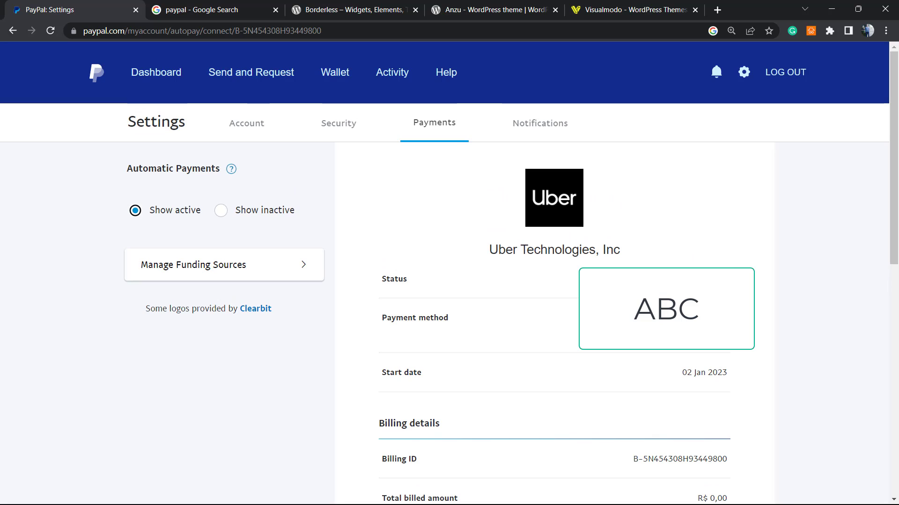
pyautogui.moveTo(555, 352)
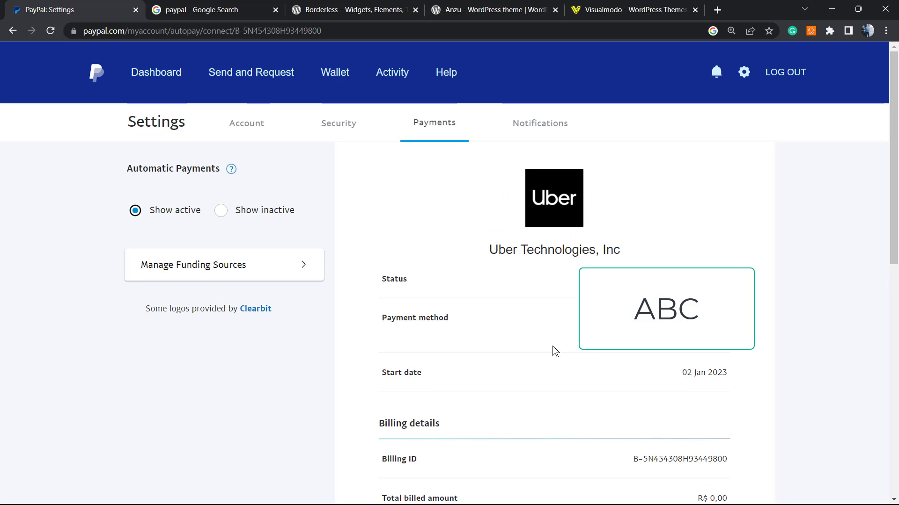
pyautogui.moveTo(541, 314)
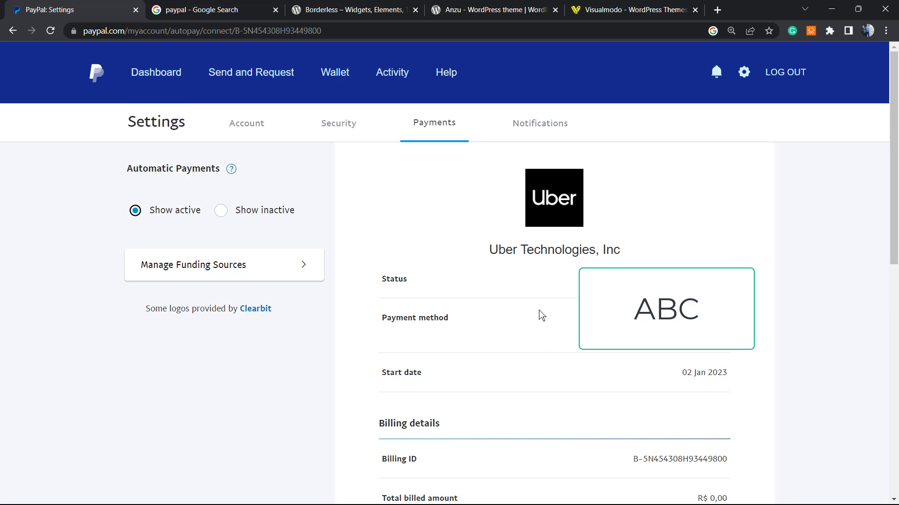
pyautogui.moveTo(476, 202)
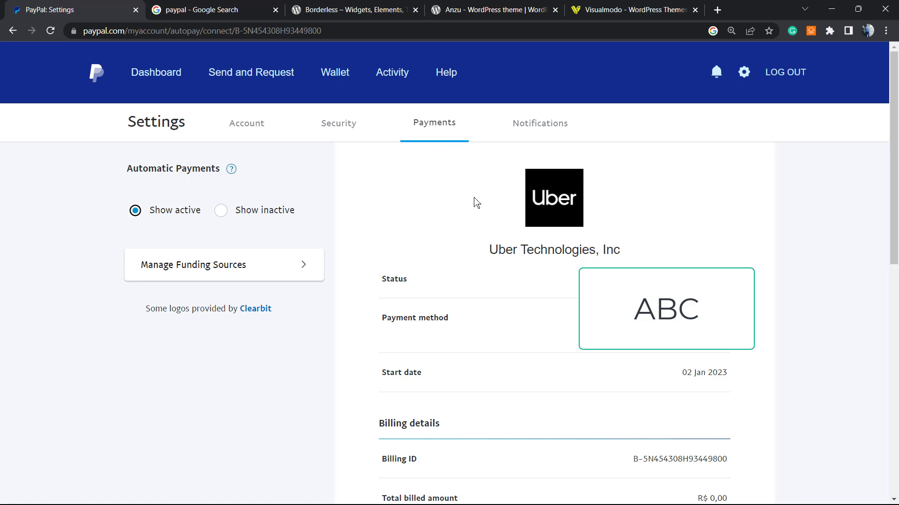
pyautogui.moveTo(332, 5)
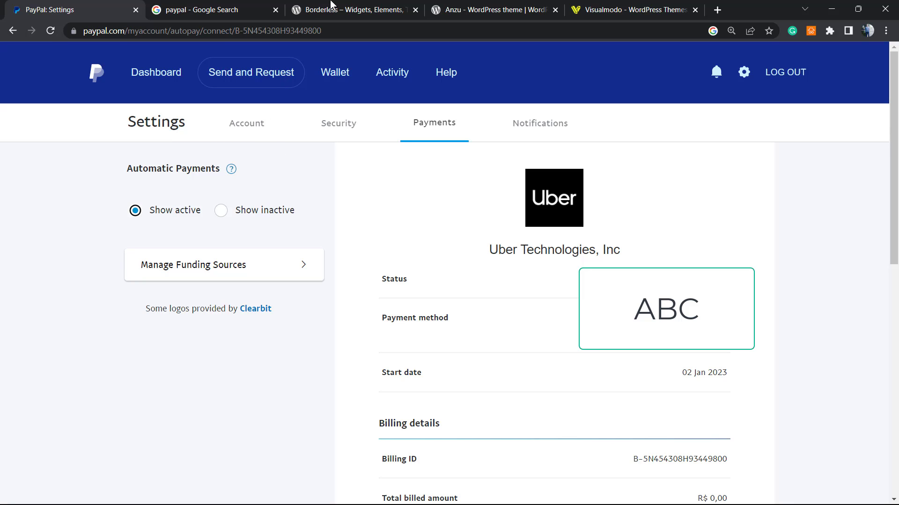
# Step: View the Borderless plugin page, highlight its name, then switch to the Anzu theme tab
pyautogui.click(354, 9)
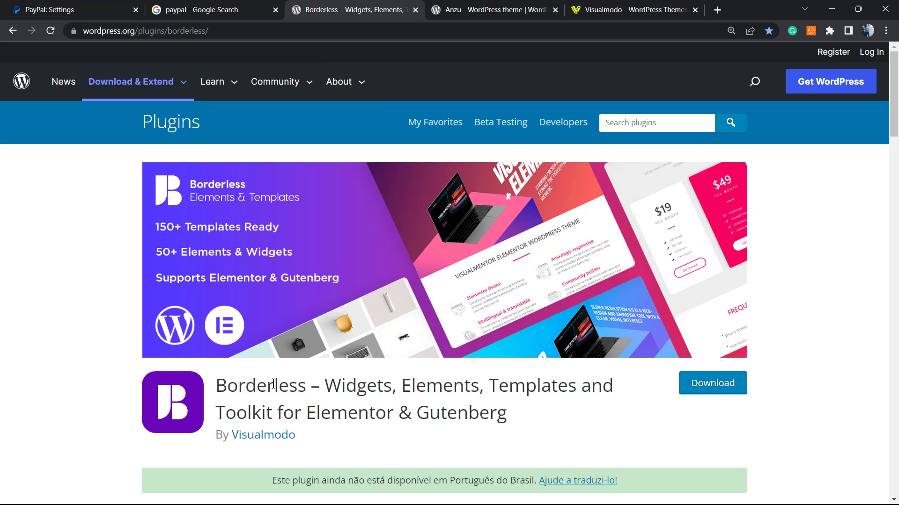
pyautogui.doubleClick(261, 385)
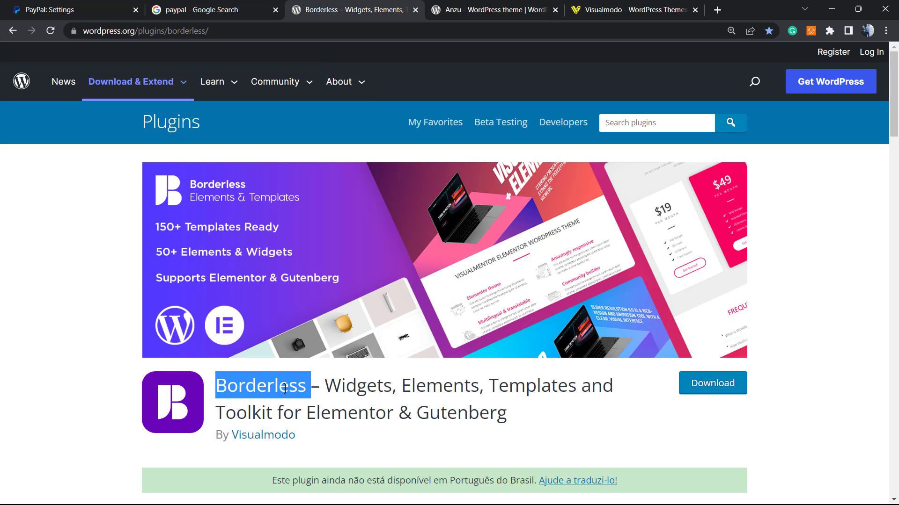
pyautogui.moveTo(355, 385)
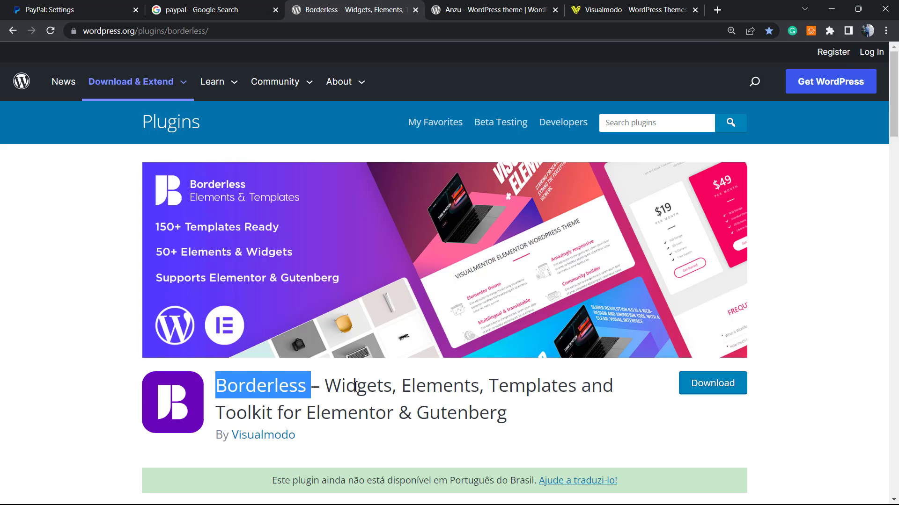
pyautogui.moveTo(384, 365)
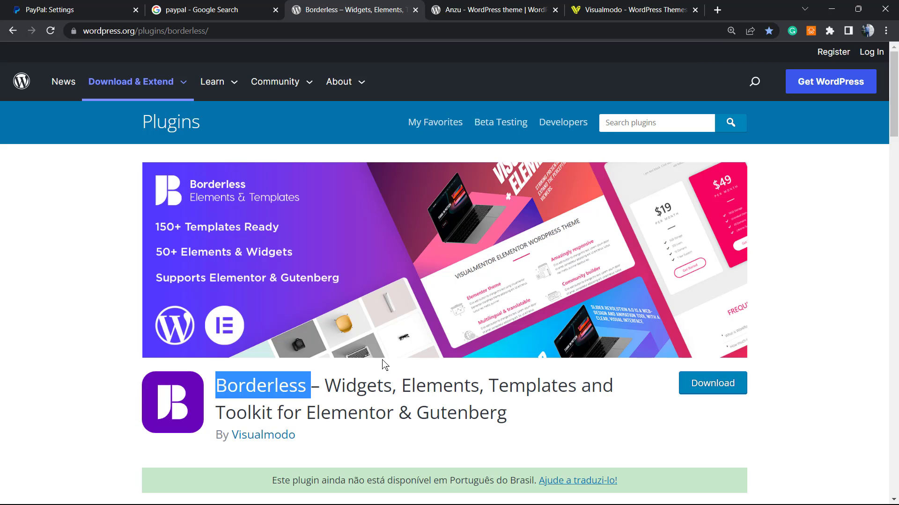
pyautogui.moveTo(388, 358)
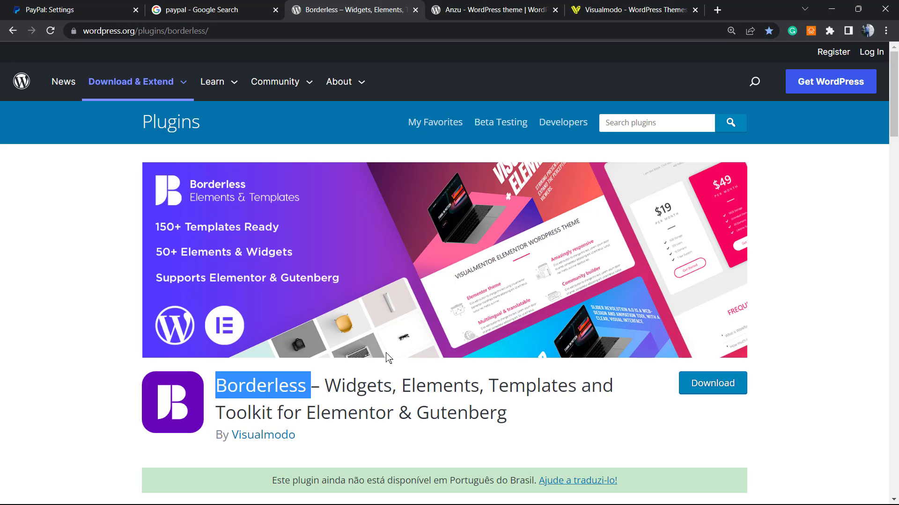
pyautogui.moveTo(405, 231)
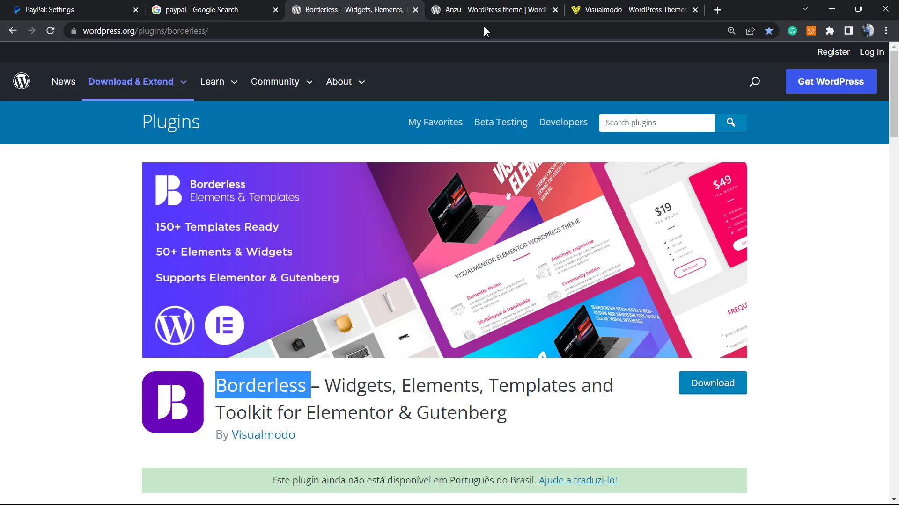
pyautogui.click(493, 10)
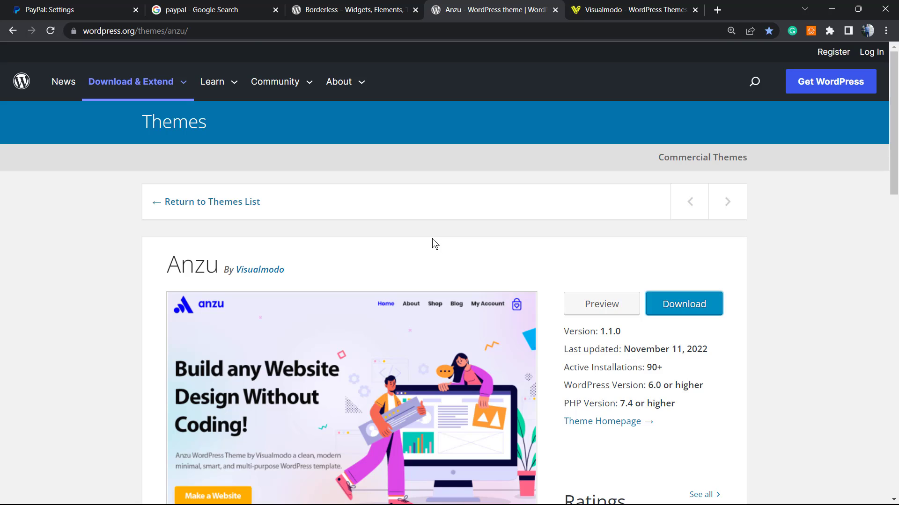
# Step: Select the Anzu theme title and right-click it
pyautogui.doubleClick(192, 264)
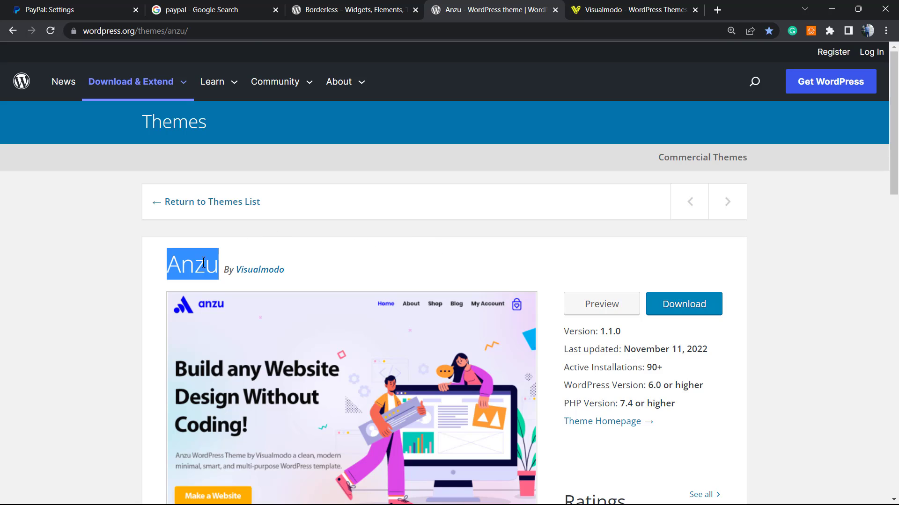
pyautogui.rightClick(382, 276)
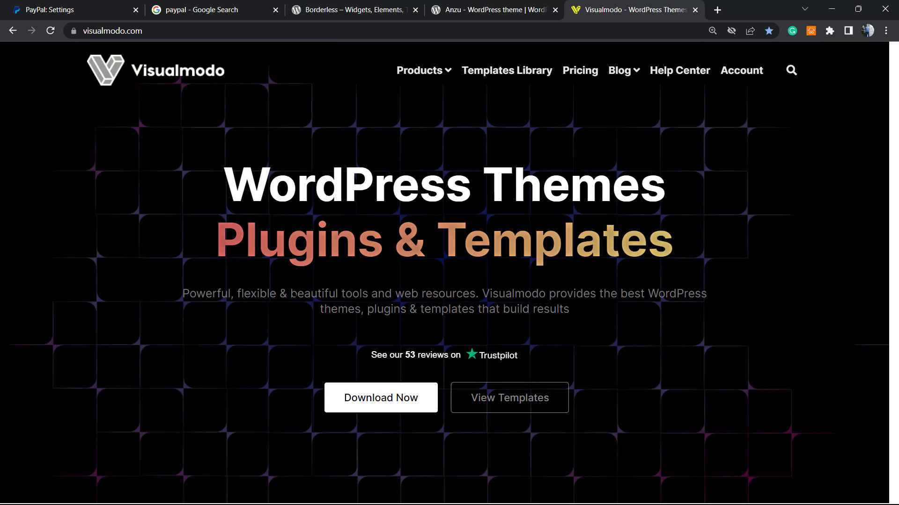
pyautogui.moveTo(291, 306)
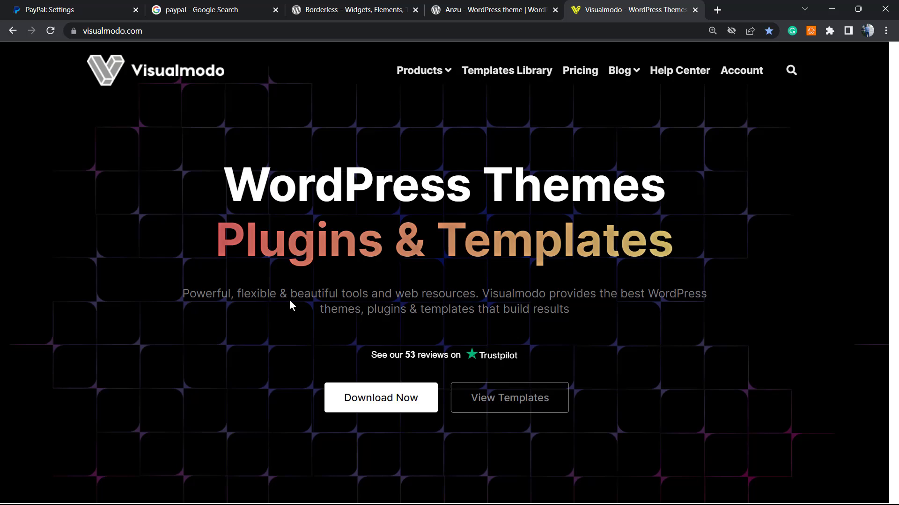
pyautogui.moveTo(633, 99)
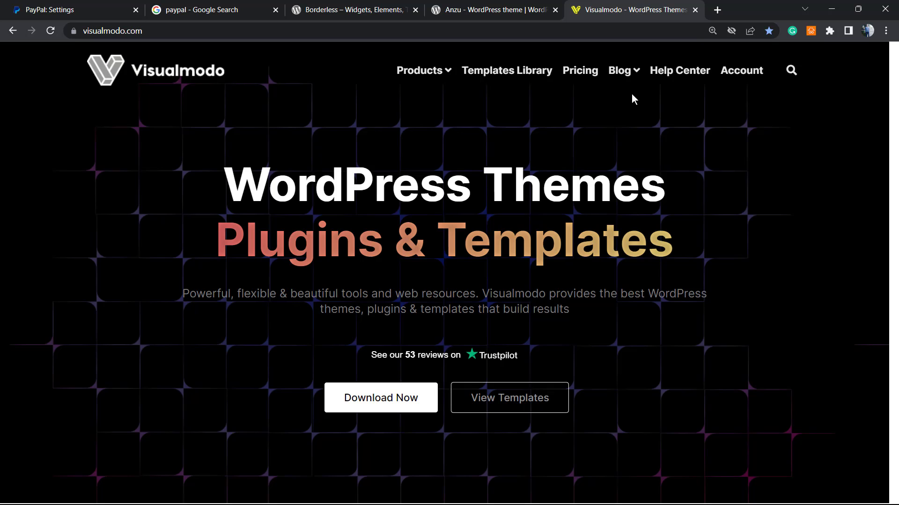
pyautogui.moveTo(457, 186)
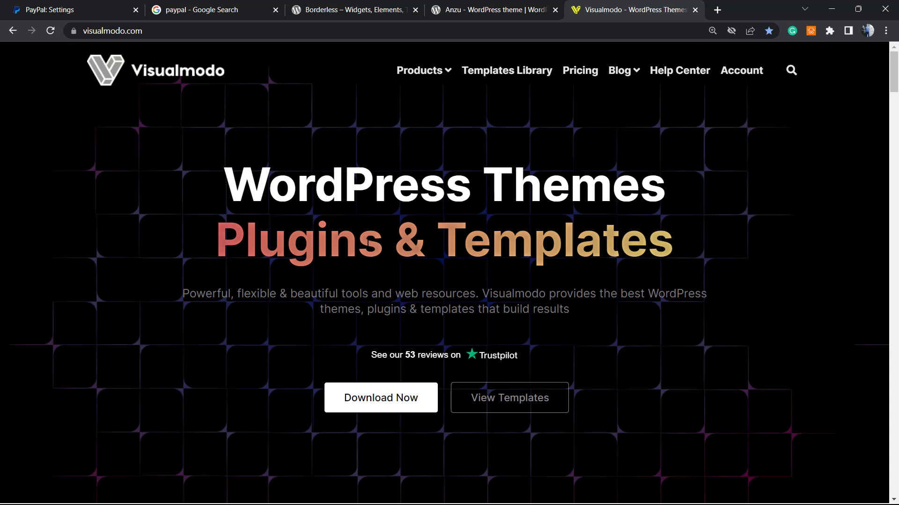
# Step: Open Visualmodo's Templates Library from the top navigation
pyautogui.click(419, 69)
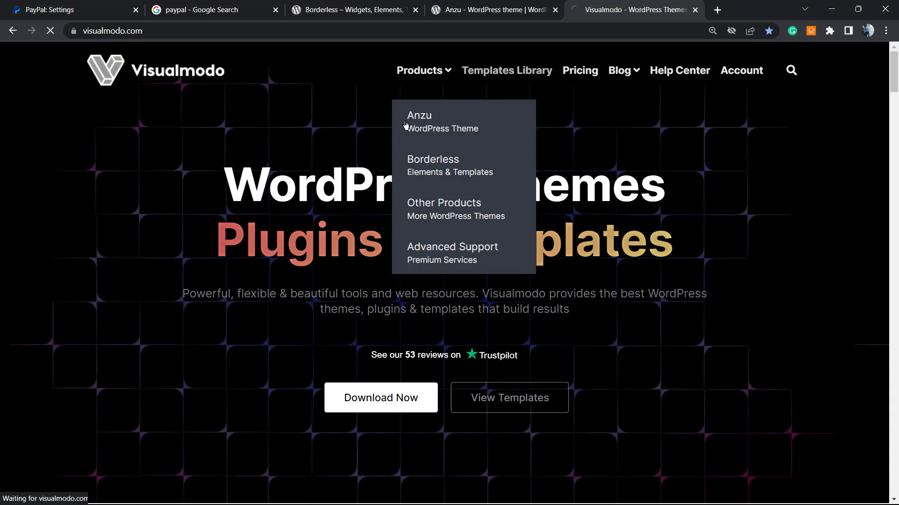
# Step: Scroll through the Starter Templates Library cards such as Winery 2, Herbal, Car and Resort
pyautogui.click(507, 70)
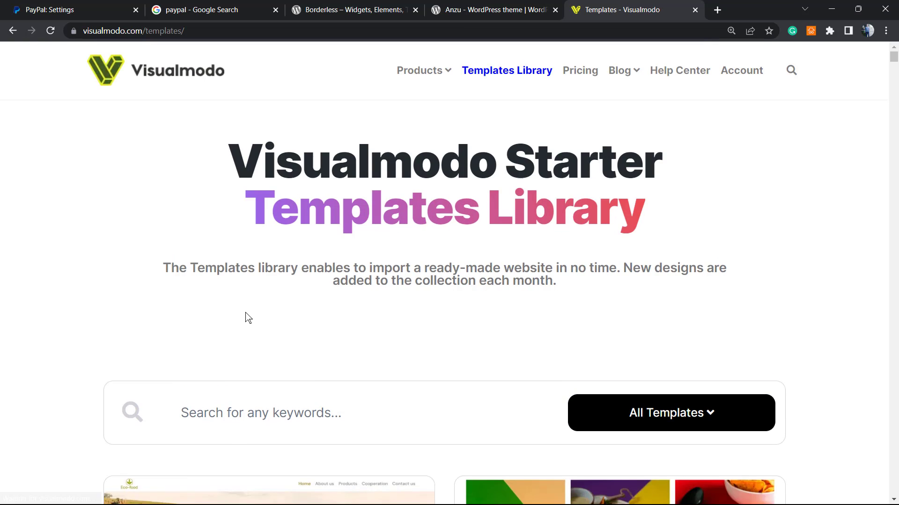
pyautogui.scroll(-3)
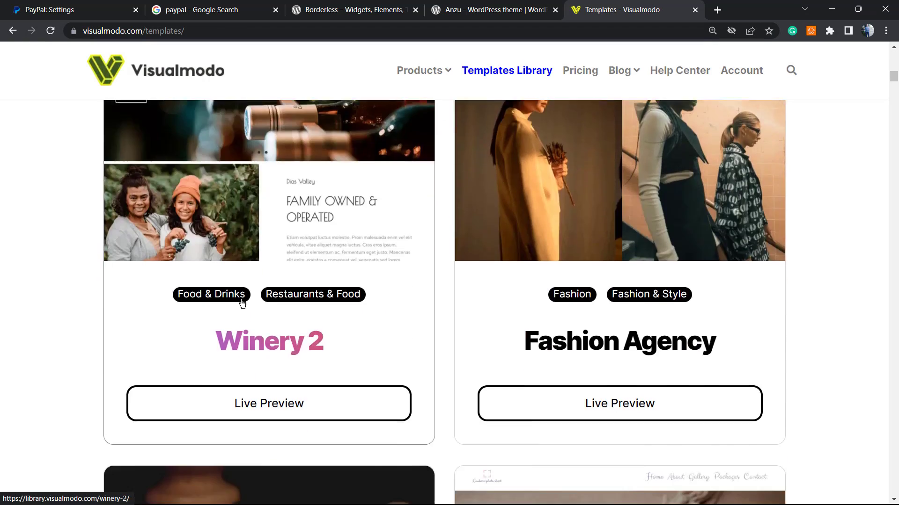
pyautogui.scroll(-3)
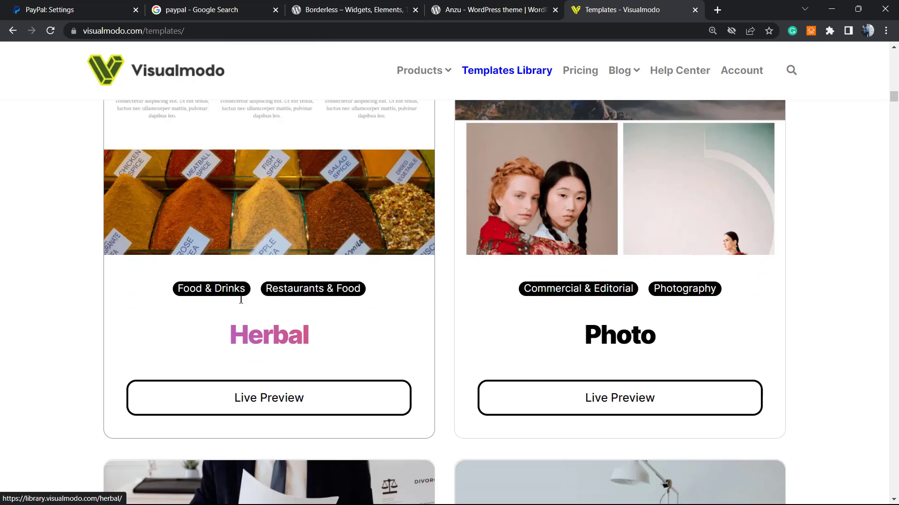
pyautogui.scroll(-3)
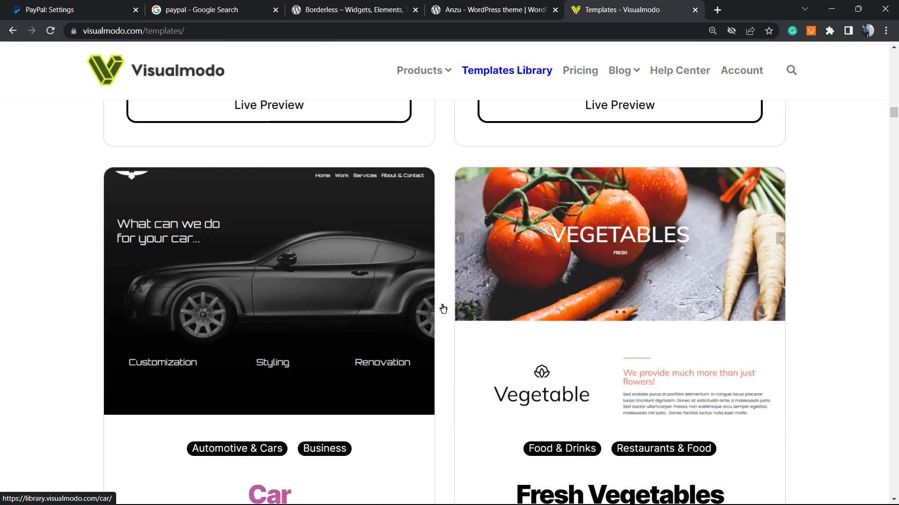
pyautogui.scroll(-3)
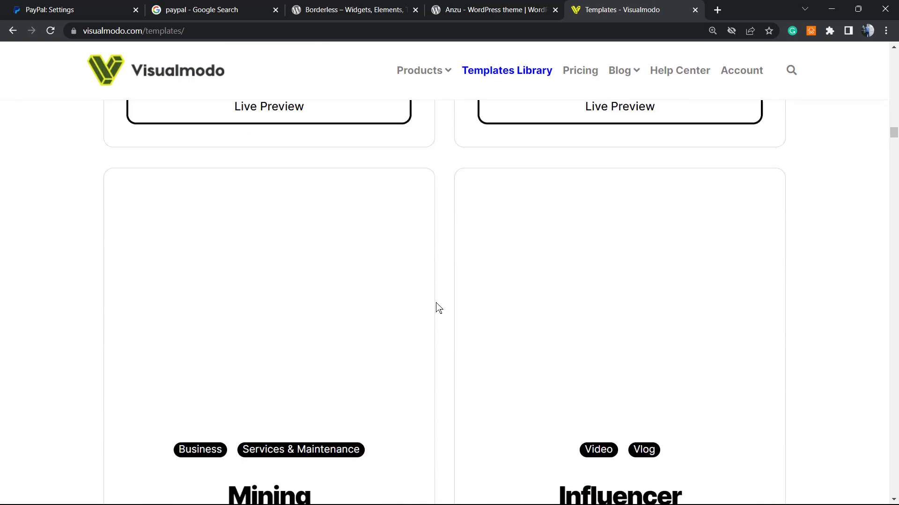
pyautogui.scroll(3)
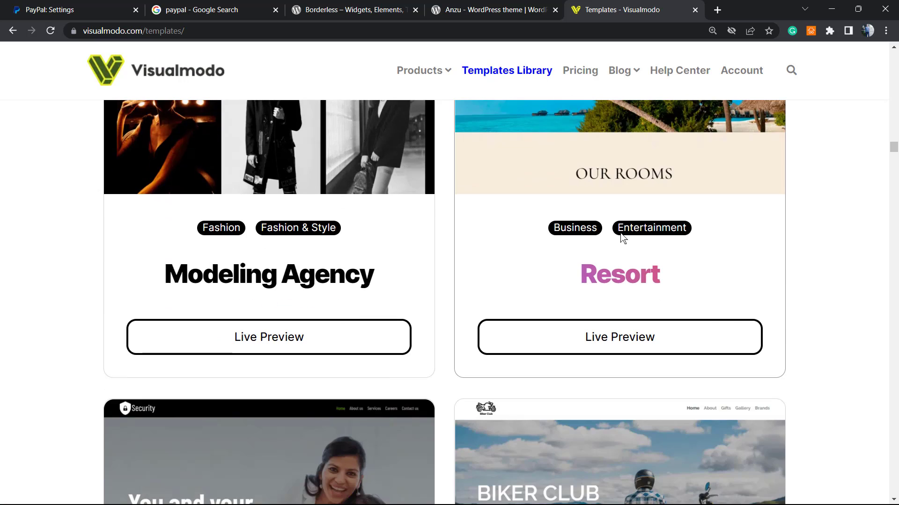